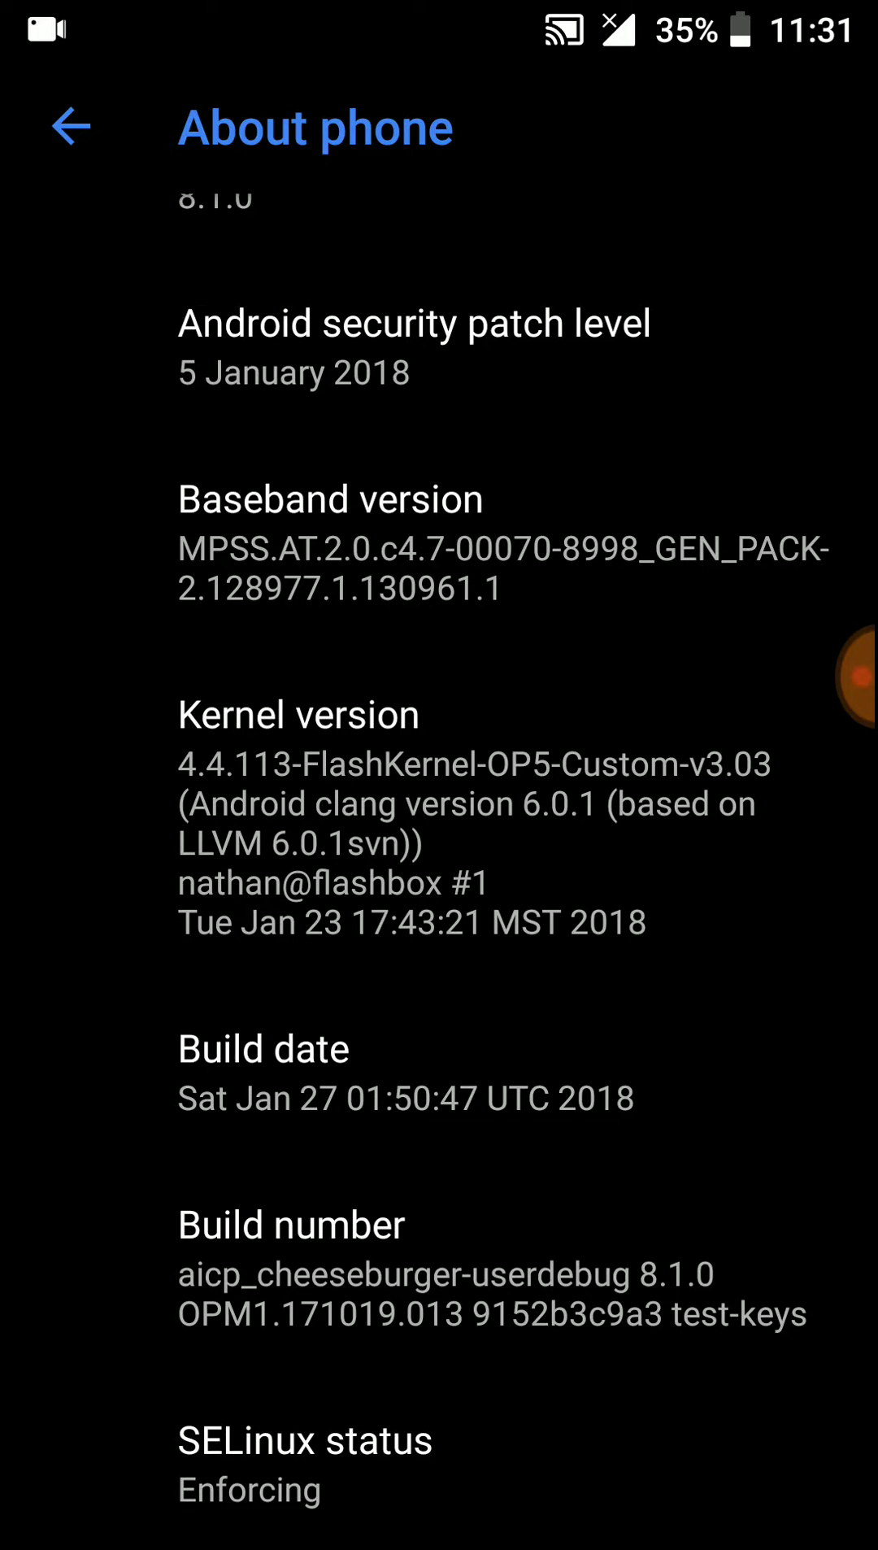
Review the Navigation bar button options and return to the System list.
click(70, 127)
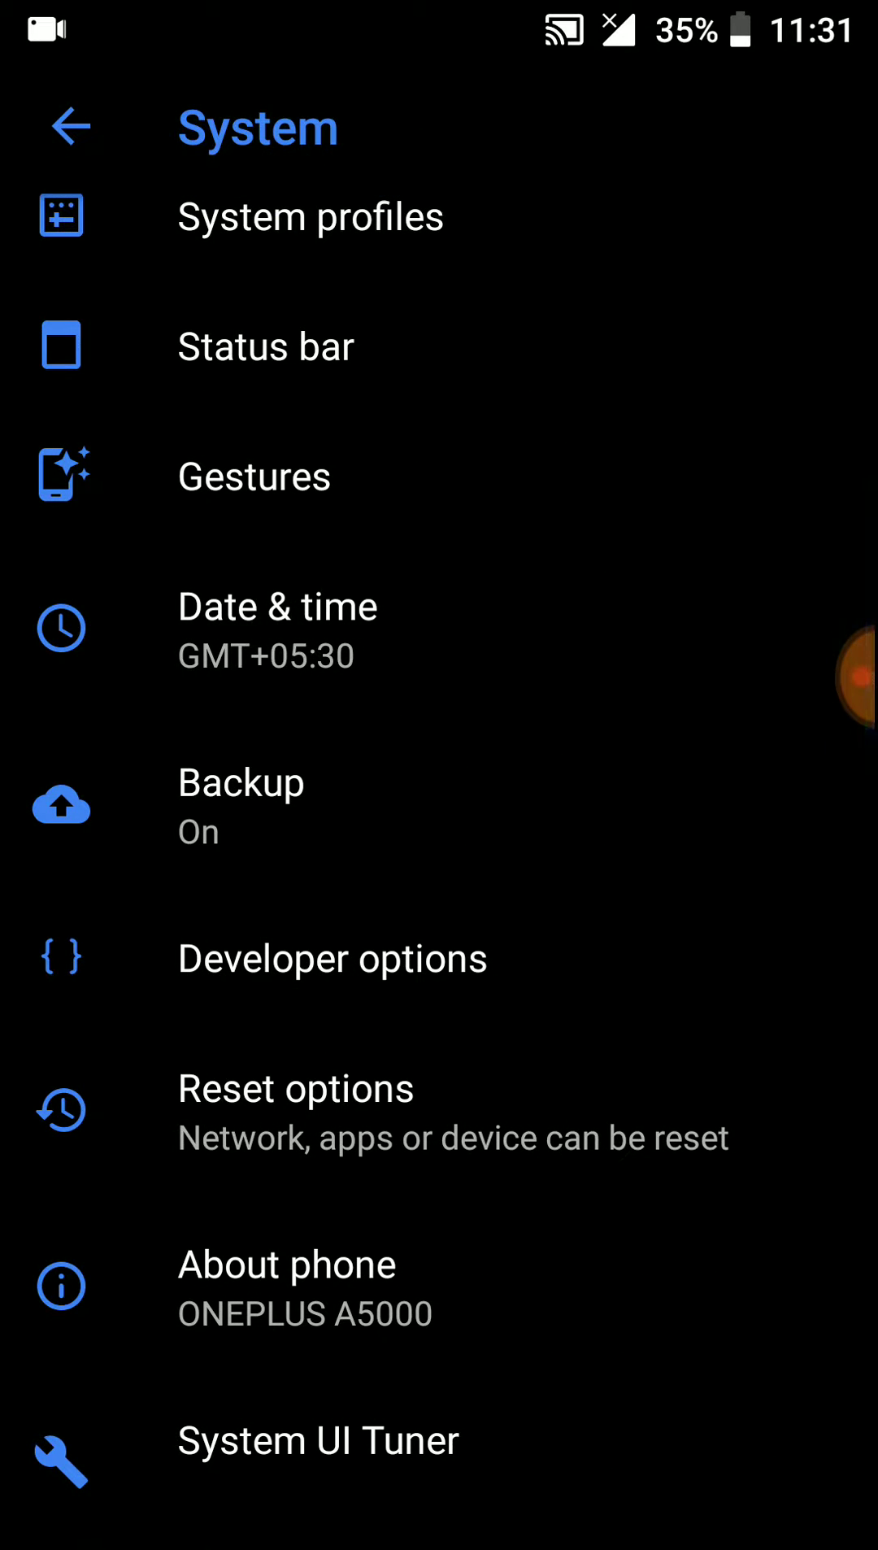
click(317, 1439)
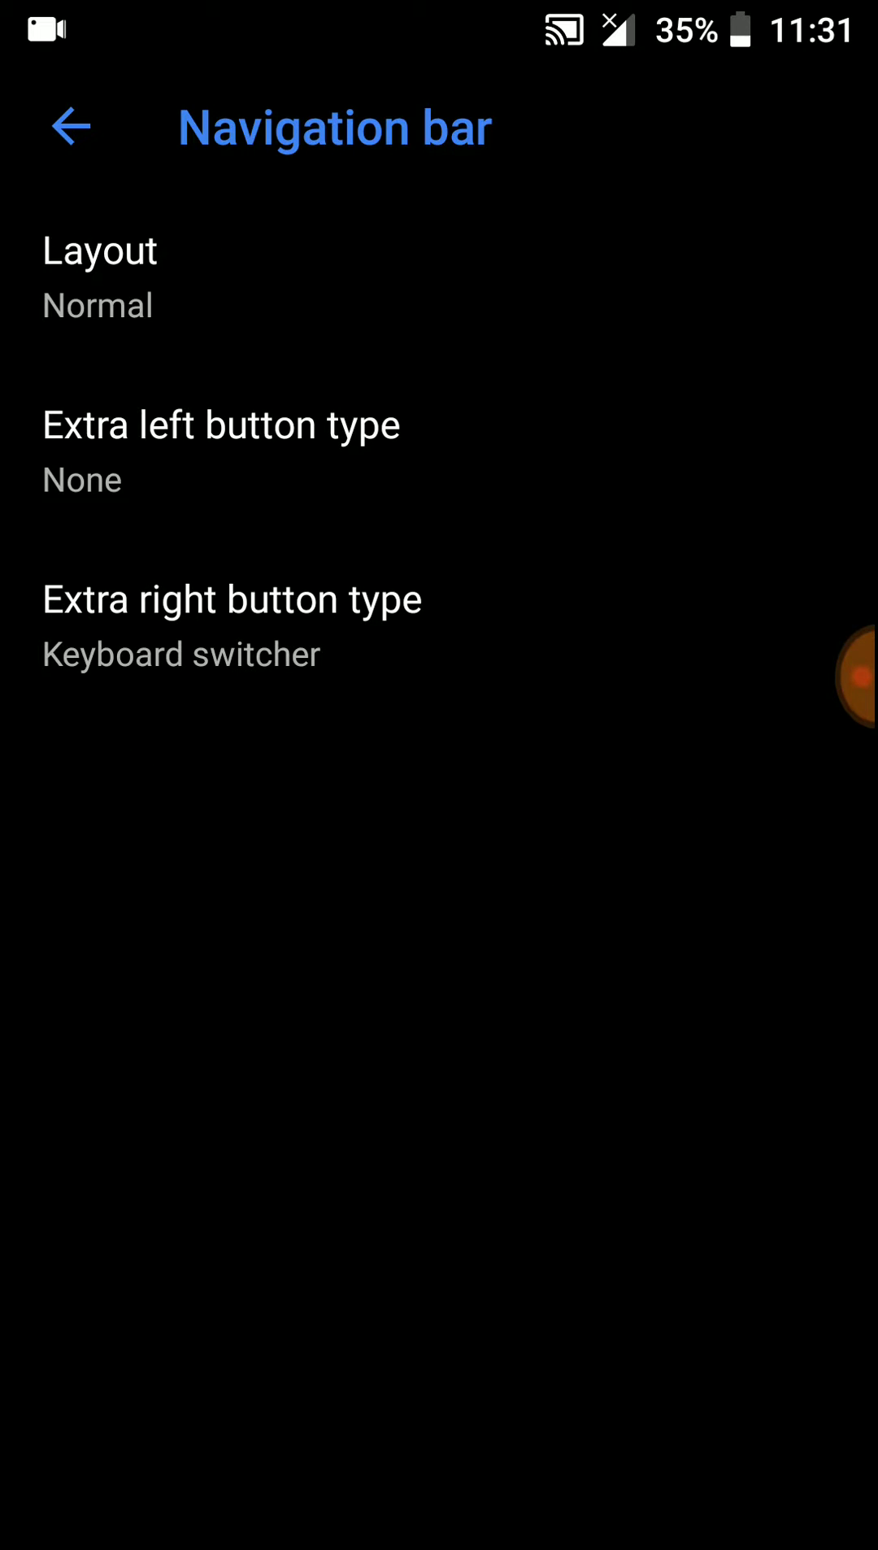
click(70, 127)
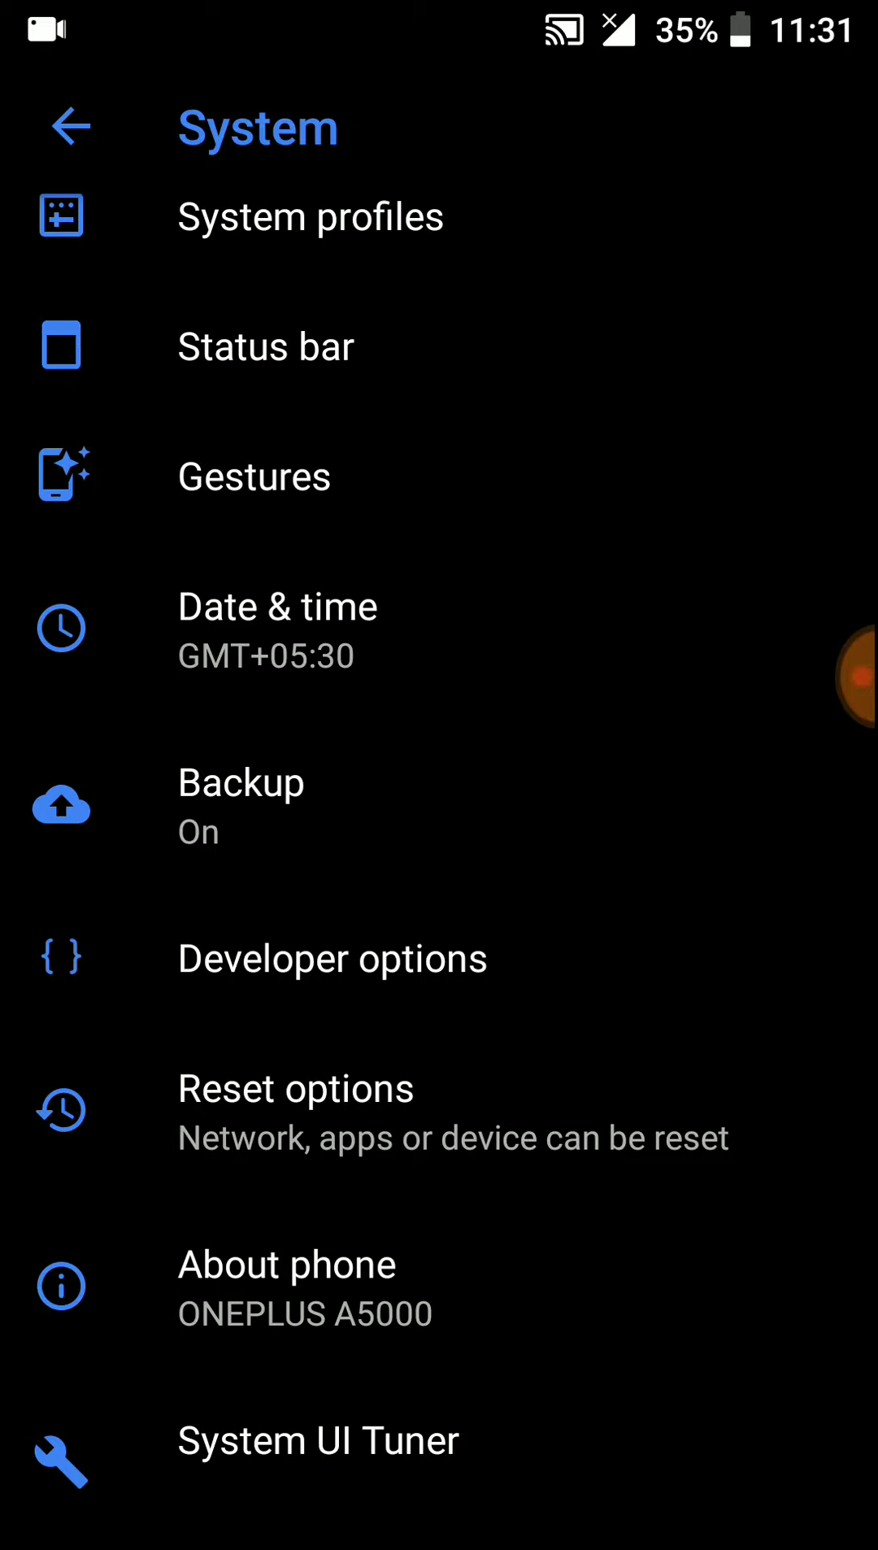
Review Gestures and the About phone build details, then return to System.
click(254, 474)
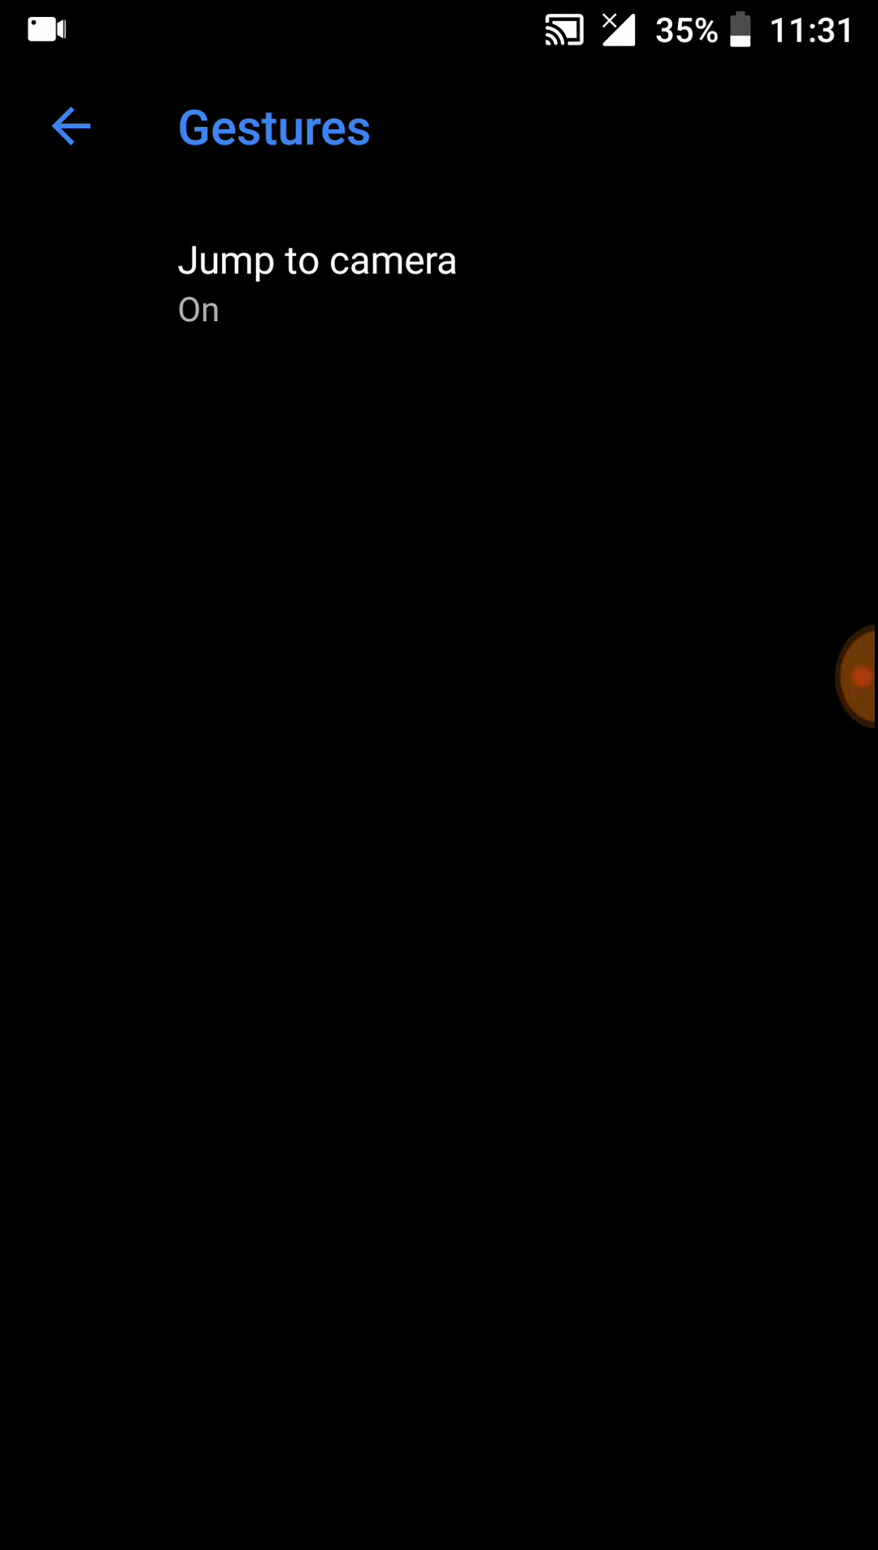
click(70, 127)
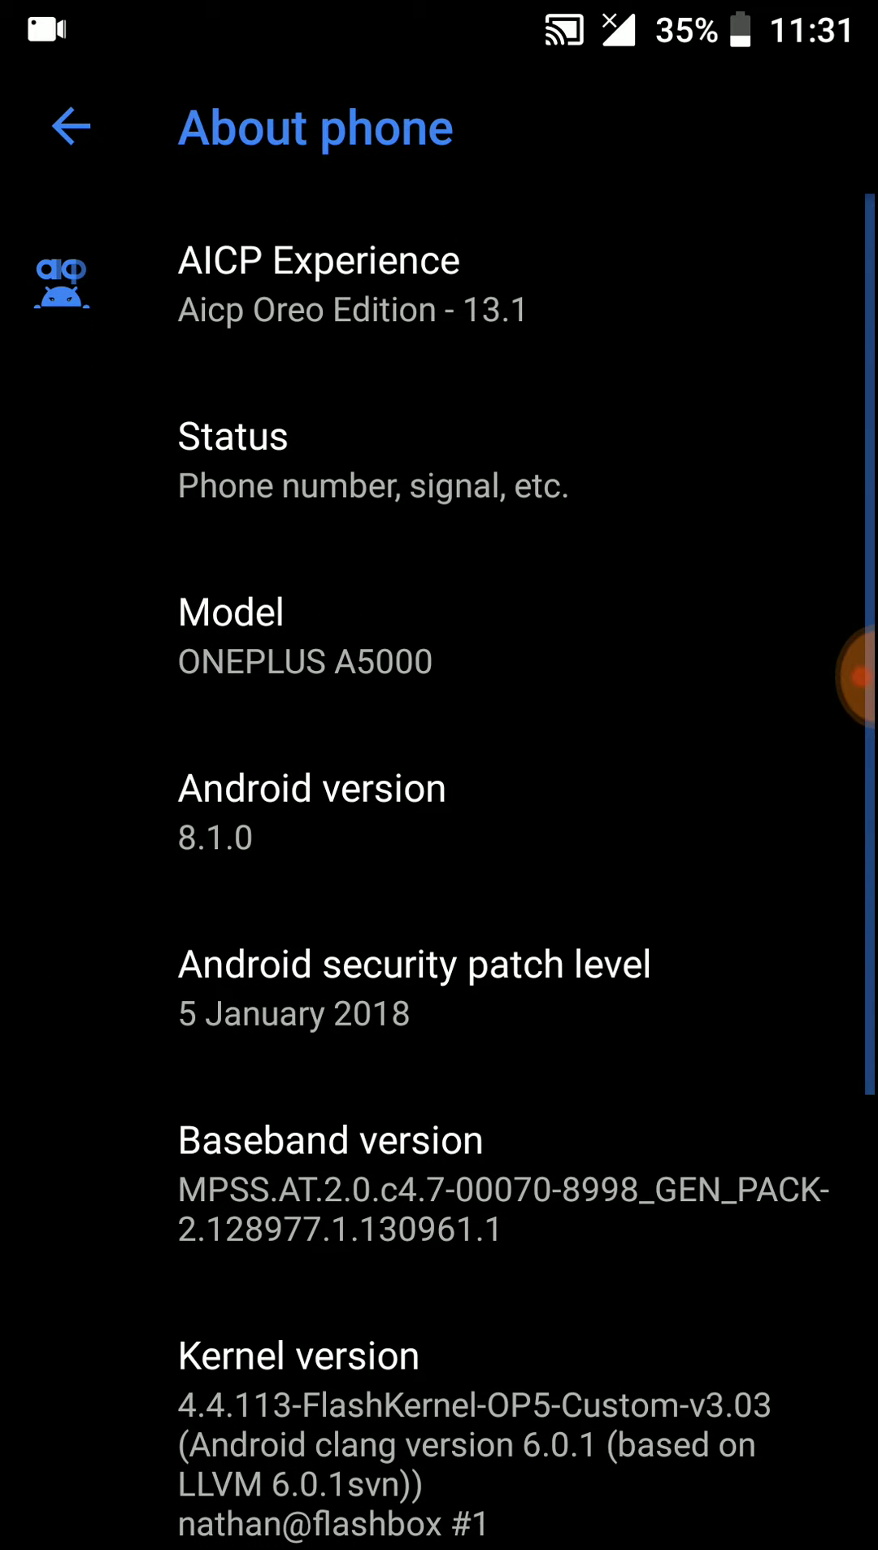
click(67, 127)
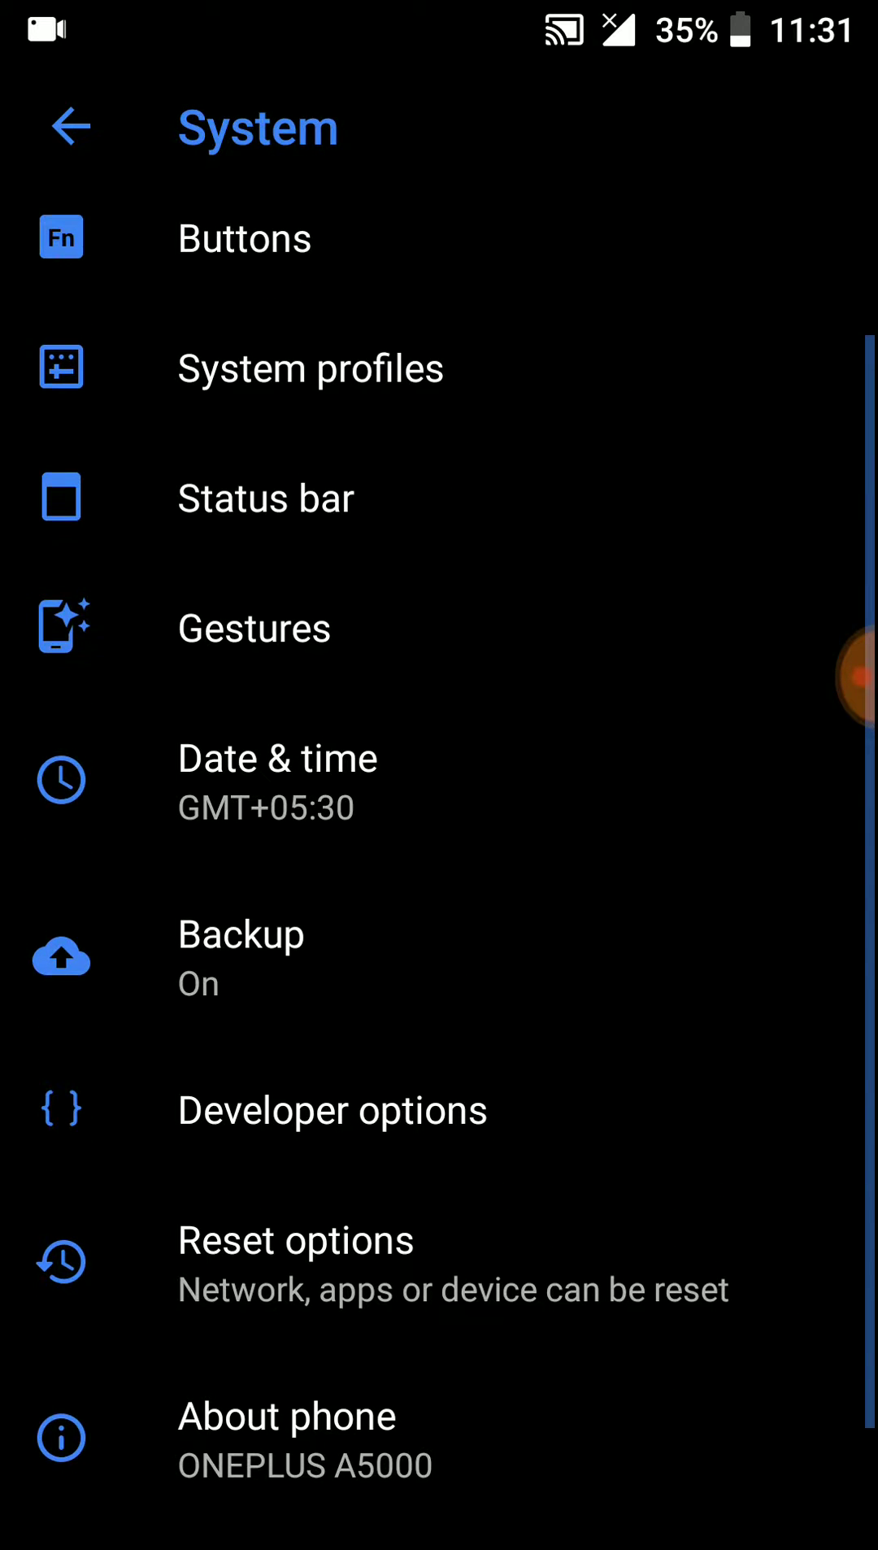
Browse the Buttons page's power, volume and notification slider options.
click(265, 497)
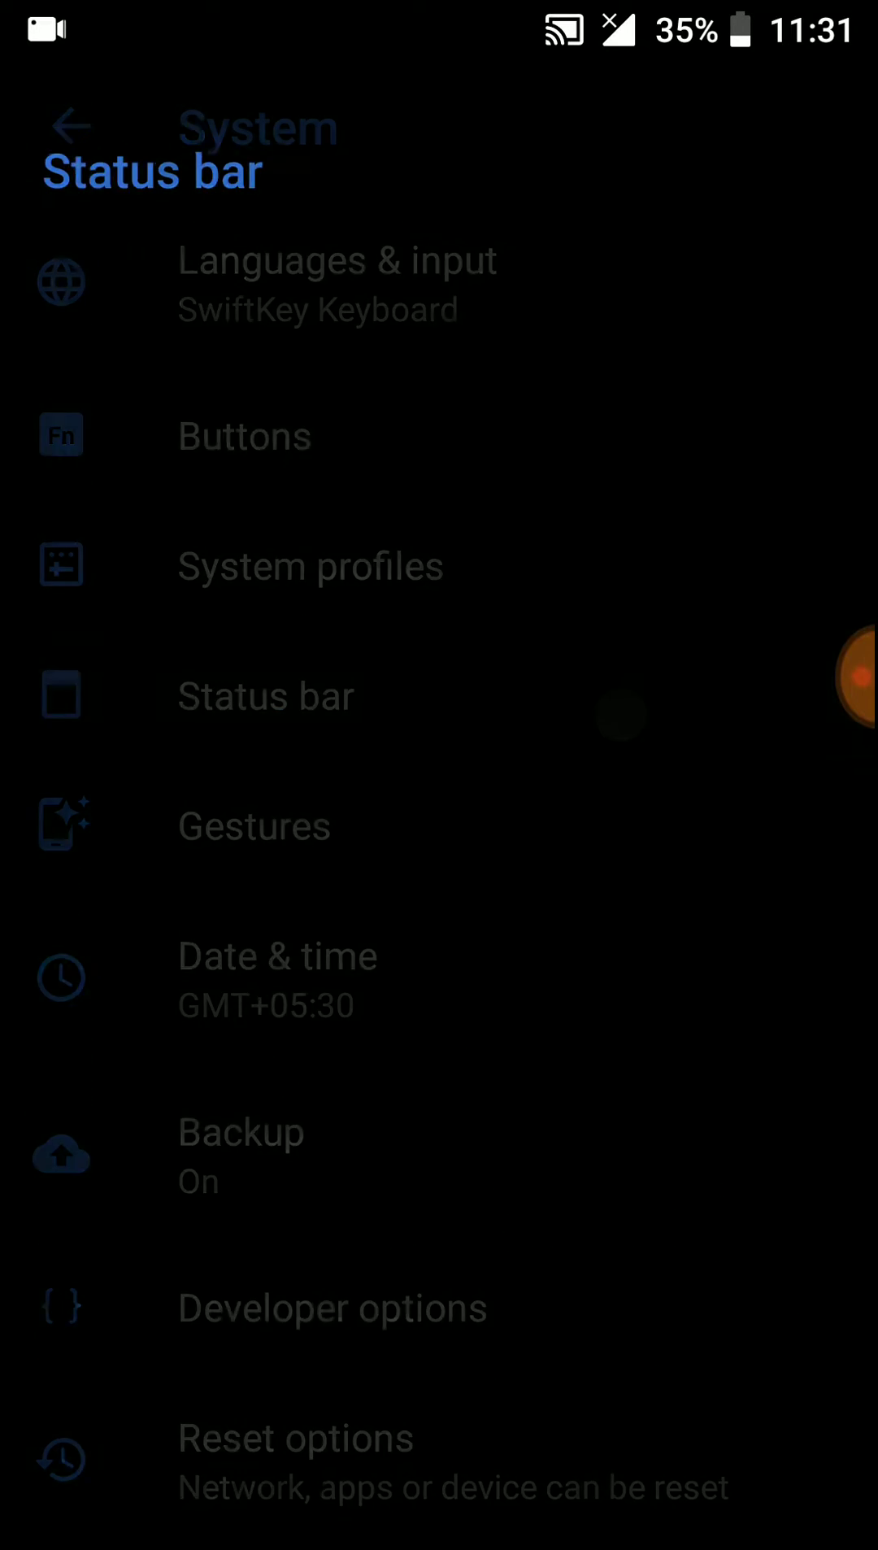
click(307, 260)
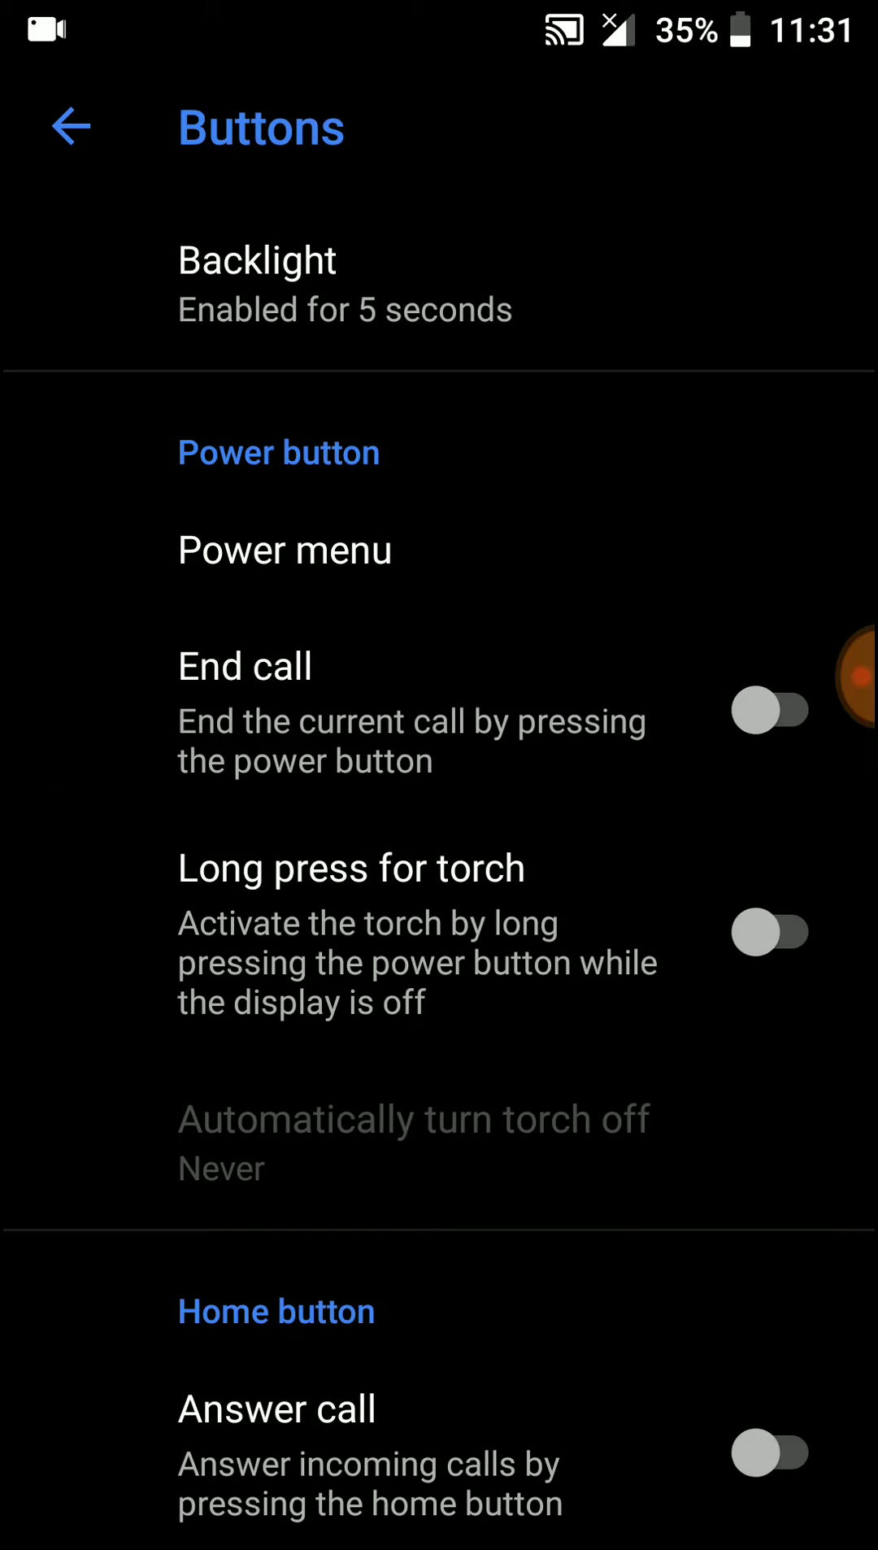
scroll(down, 3)
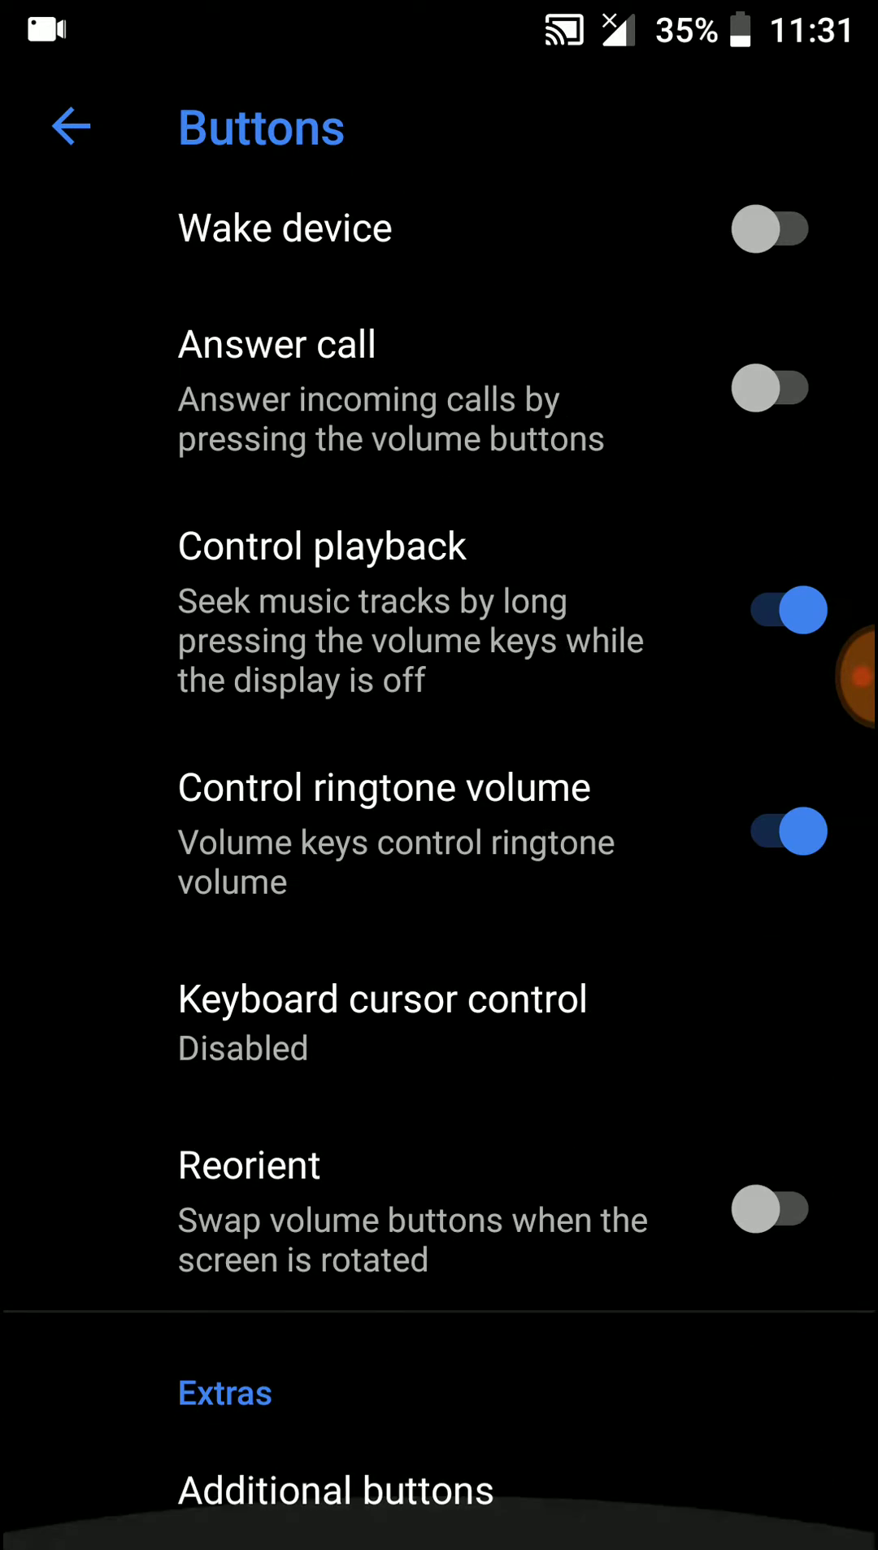
Review the Additional buttons options and leave the Buttons settings.
click(337, 1490)
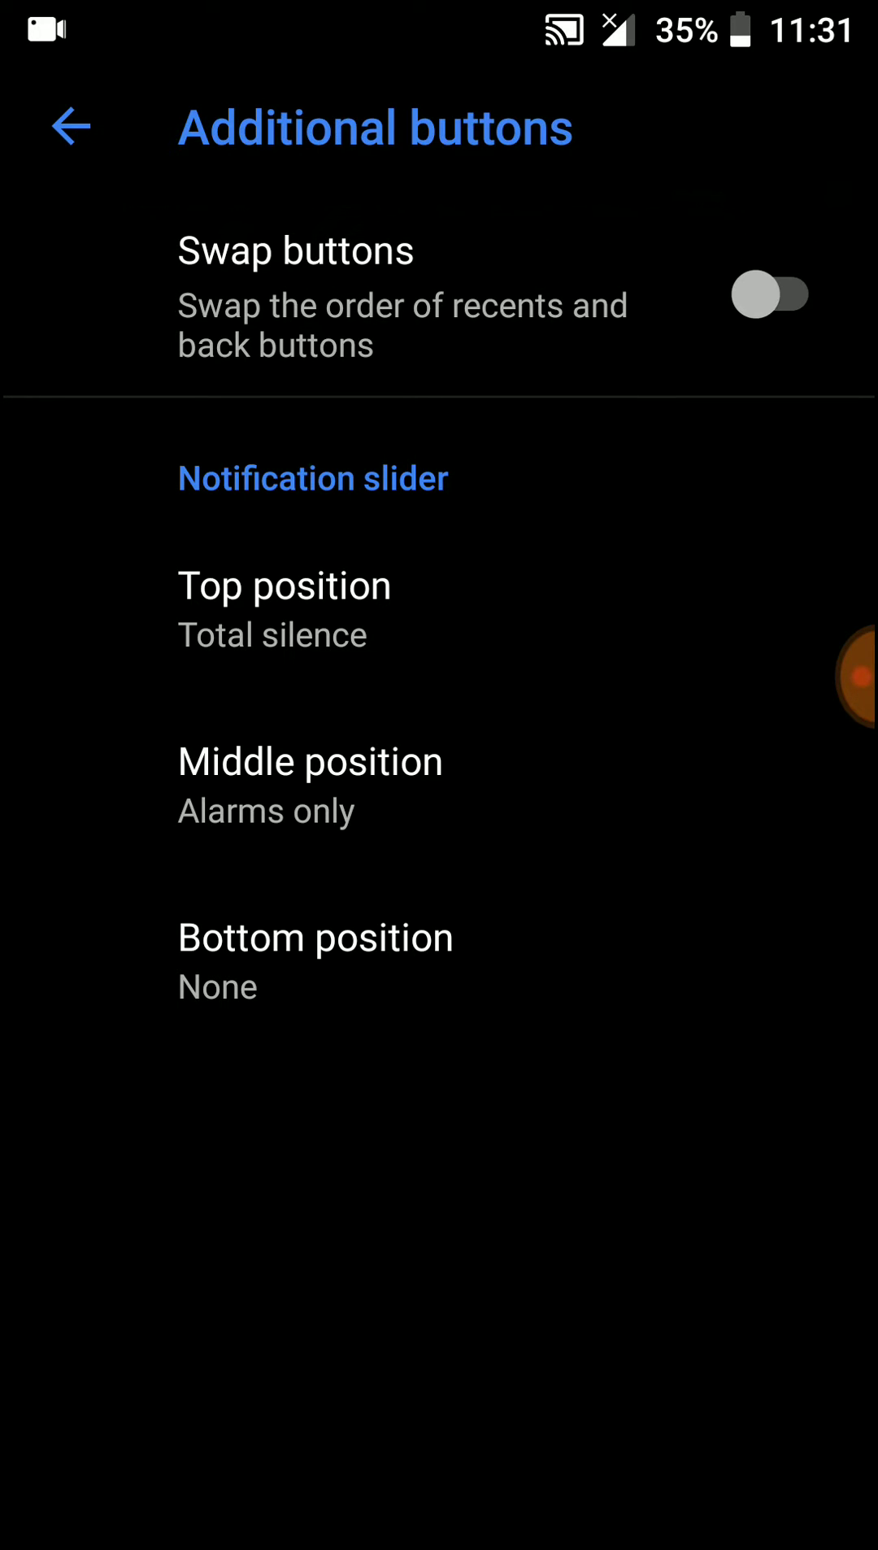
click(69, 127)
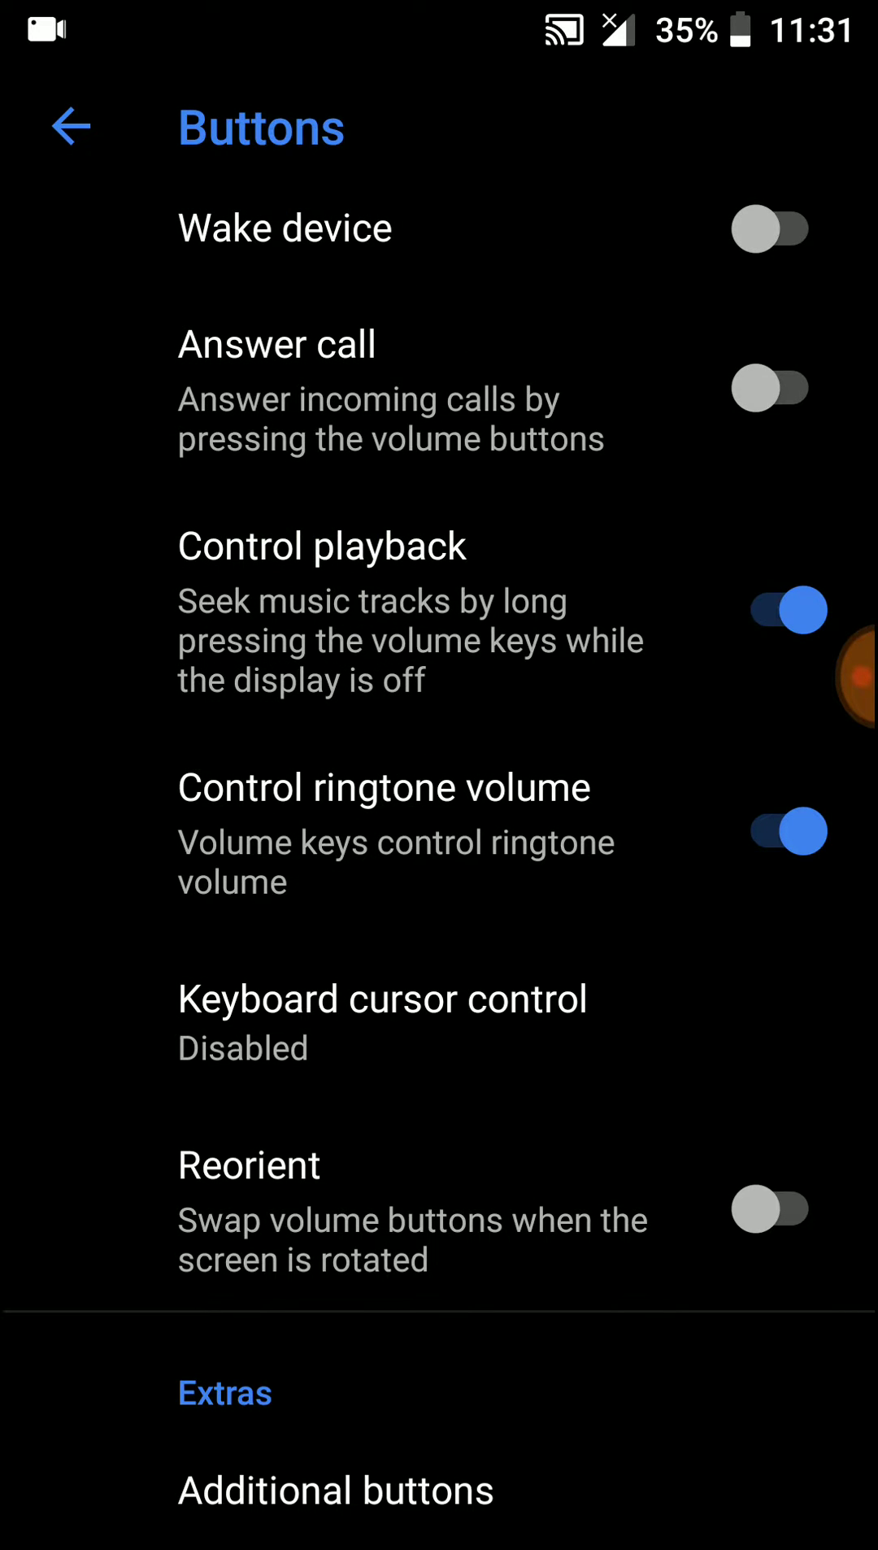
click(70, 127)
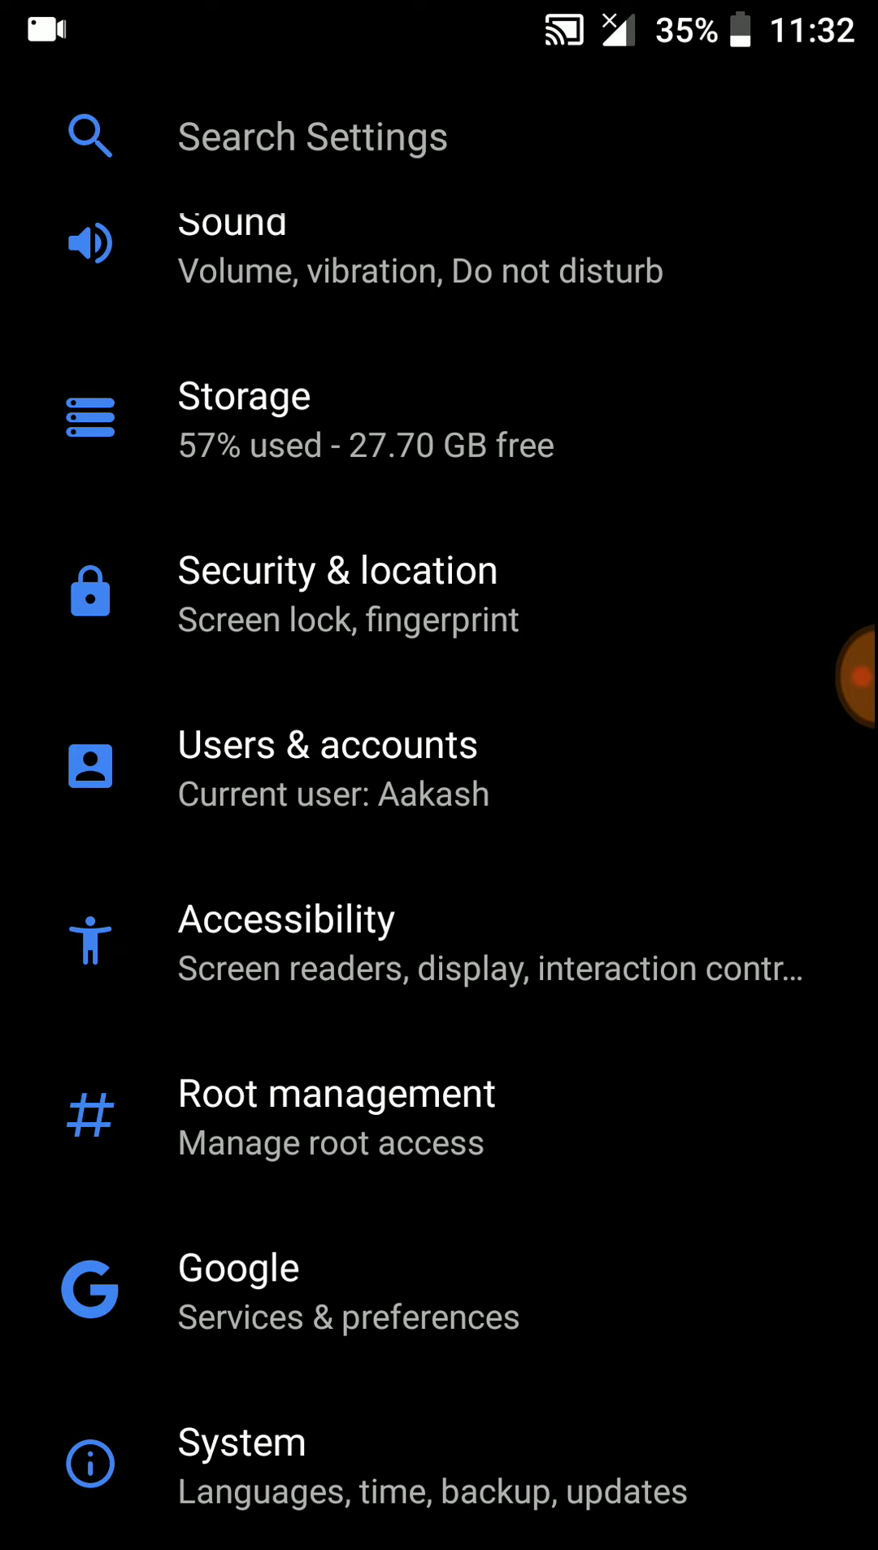
Browse the Status bar options from tap to sleep through carrier label, returning to Aicp Extras.
scroll(down, 3)
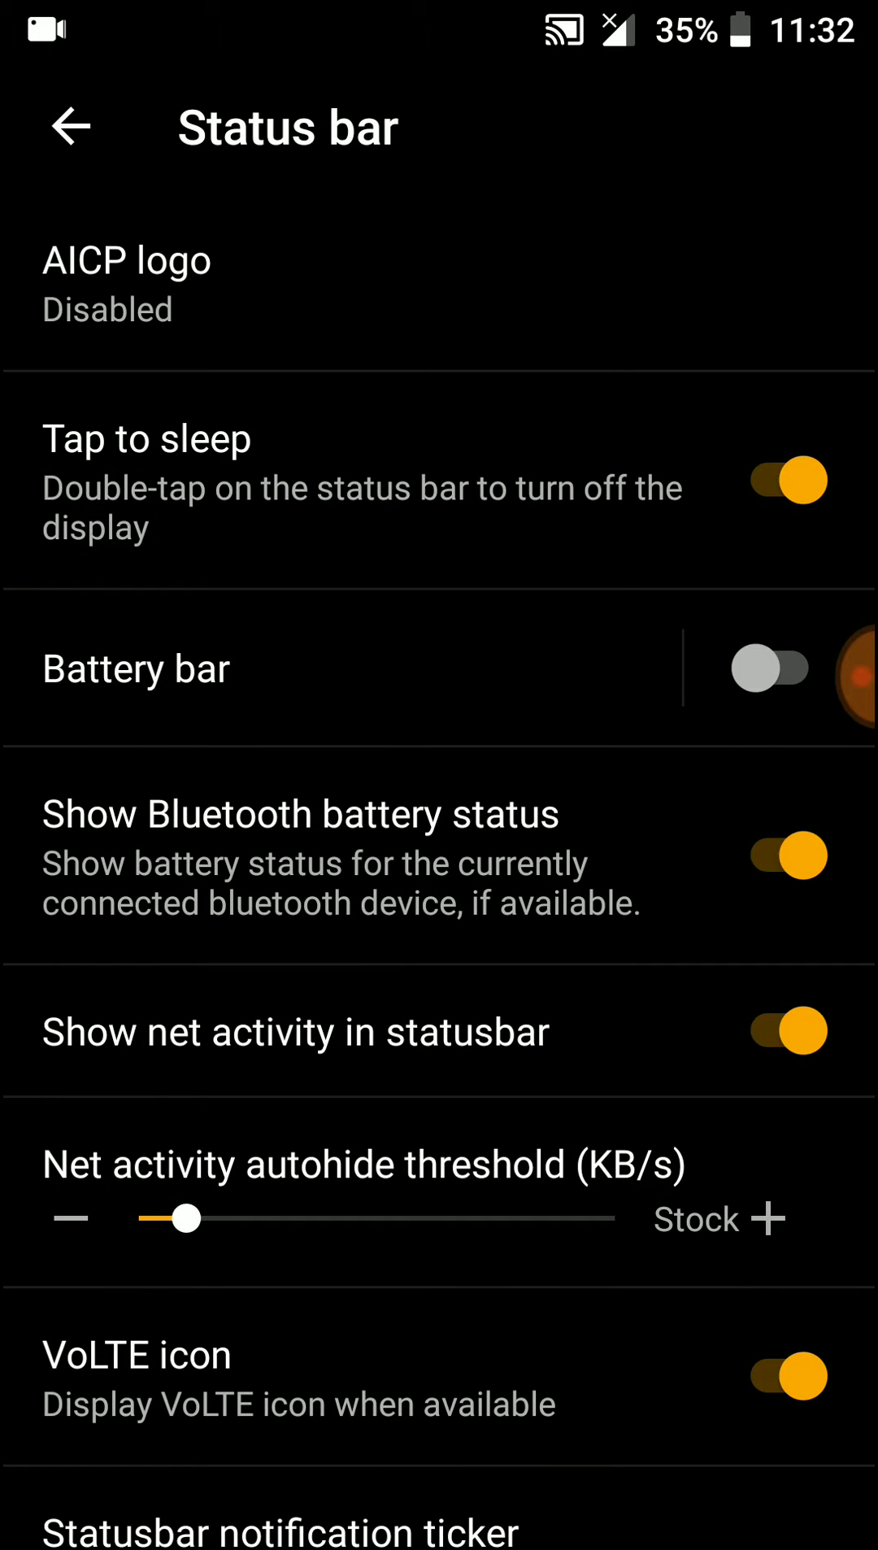
scroll(down, 3)
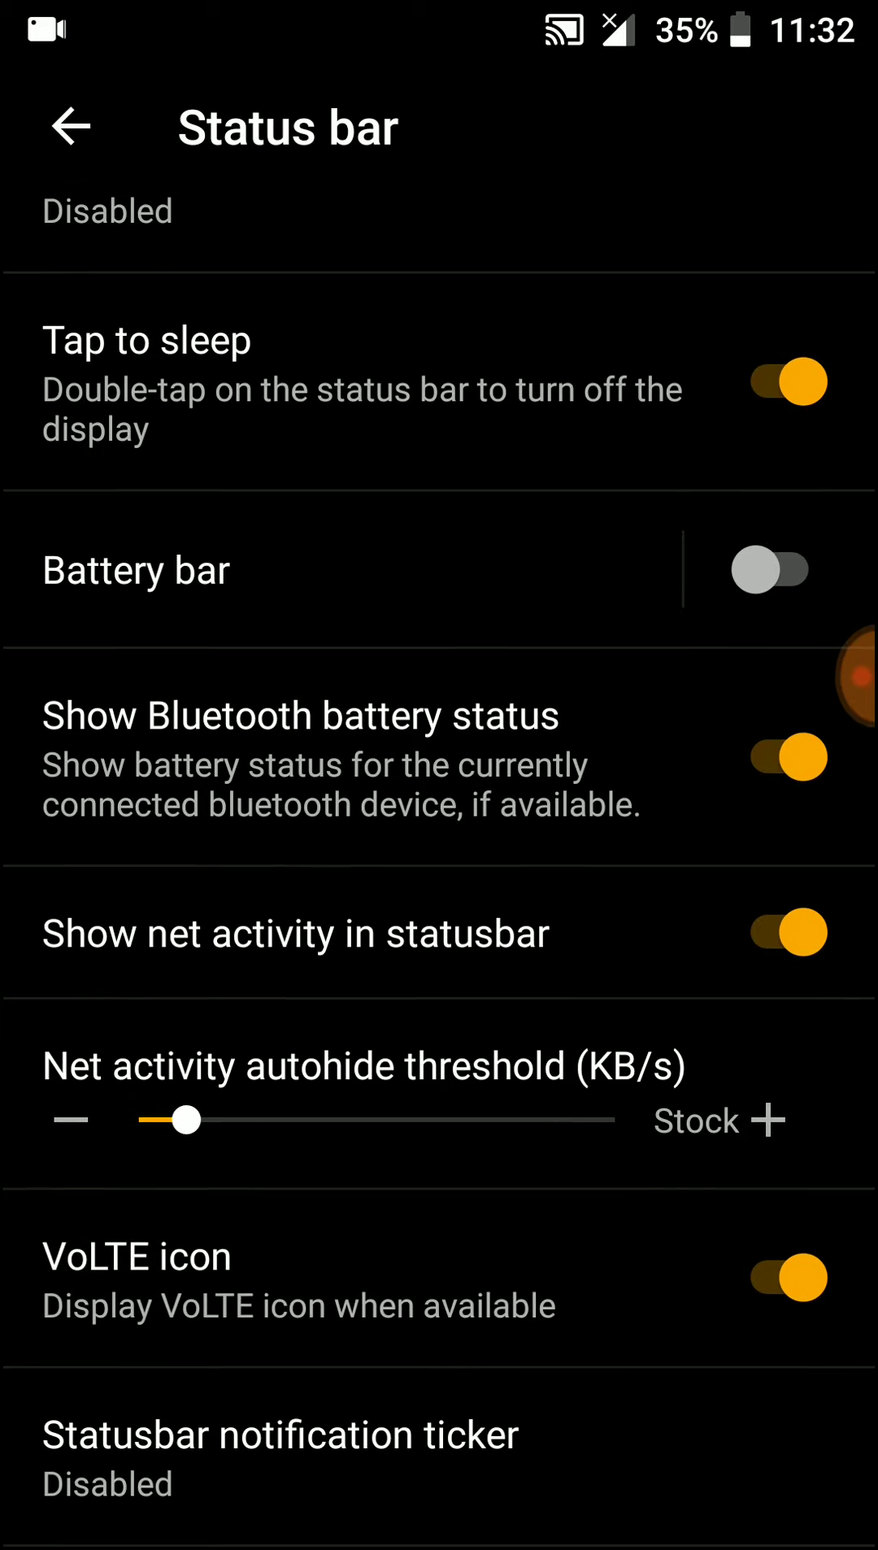
scroll(down, 3)
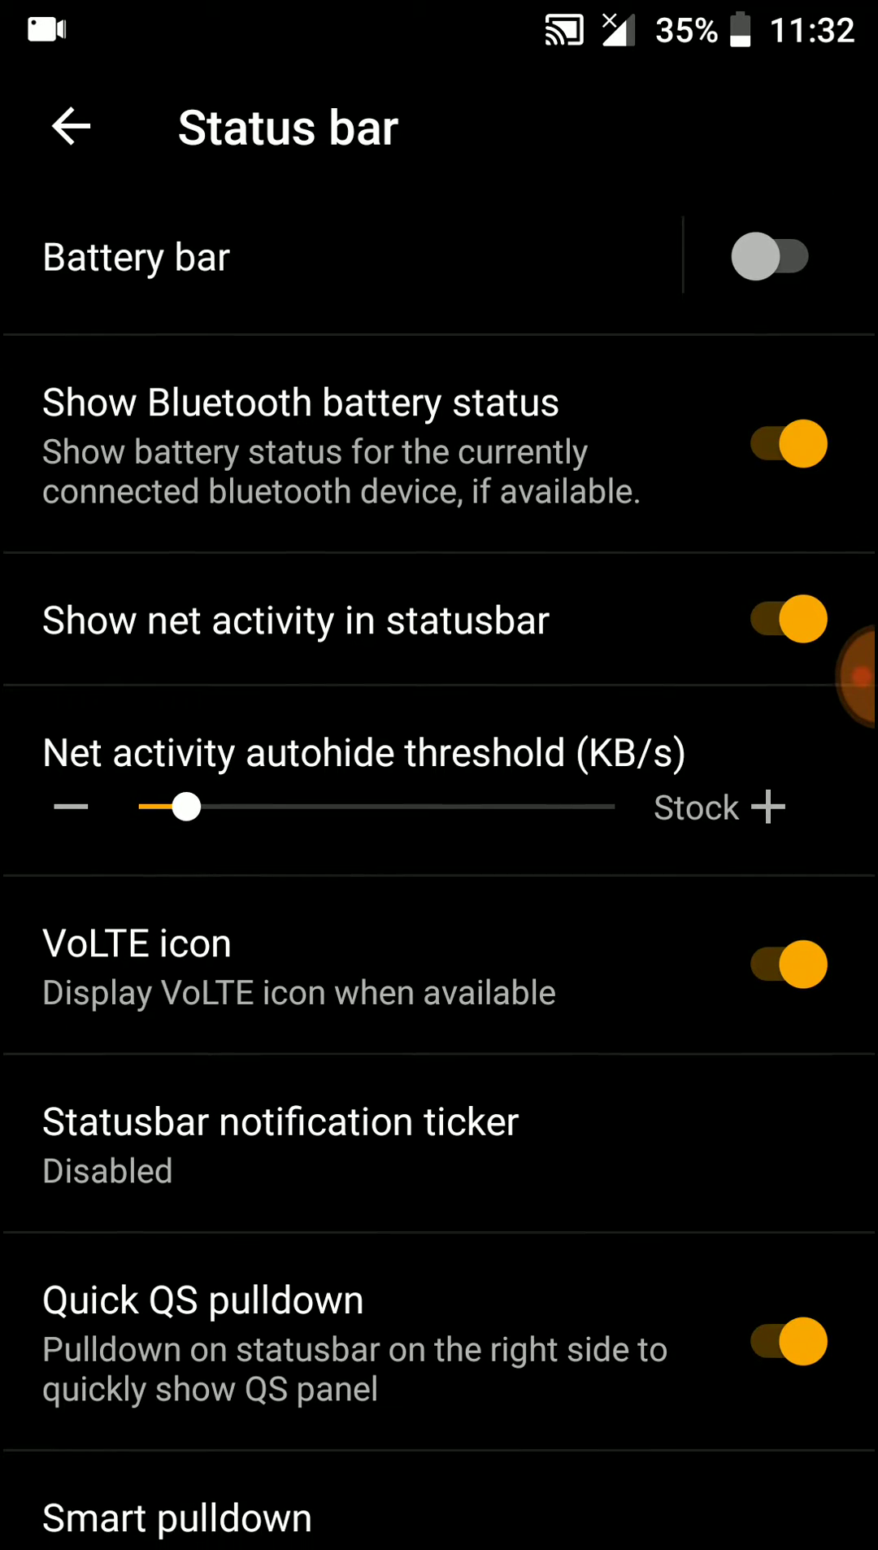
scroll(down, 3)
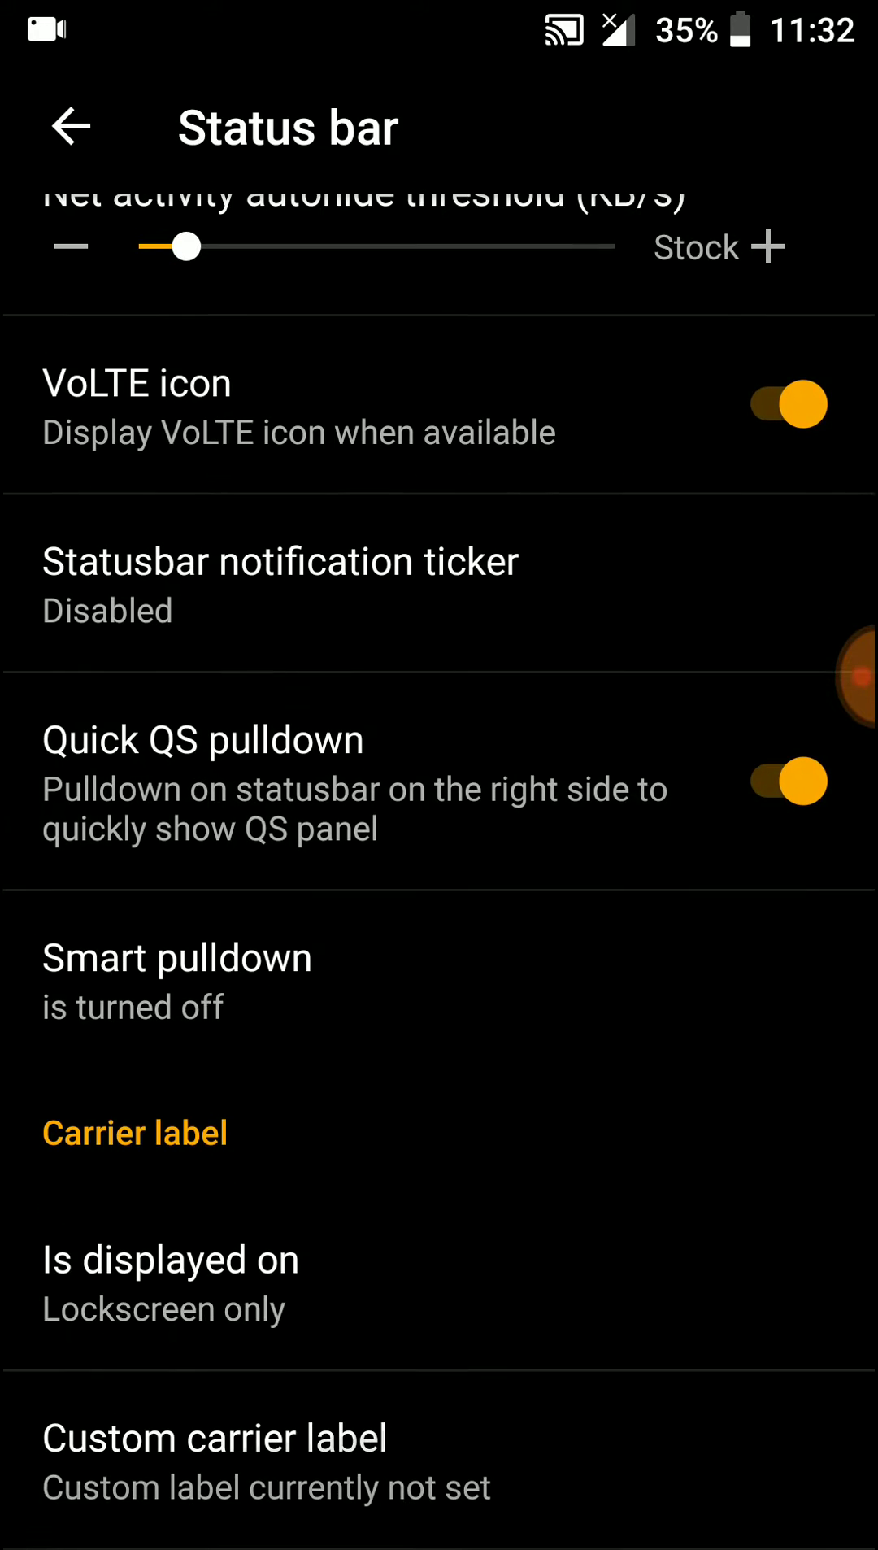
click(70, 127)
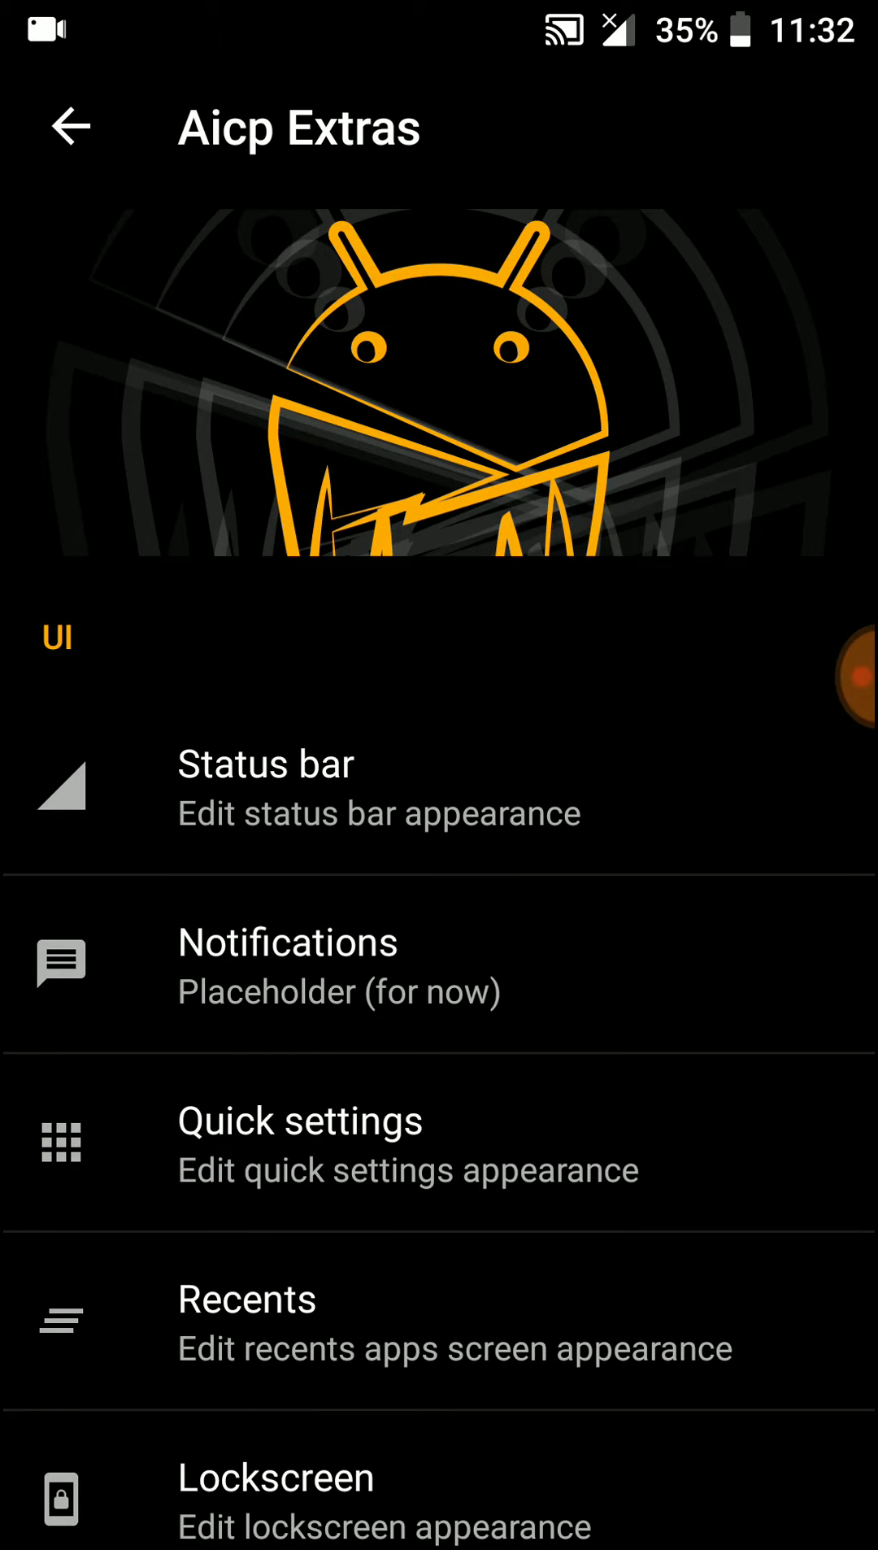
Review the Notifications and Quick settings tile and brightness options.
click(286, 964)
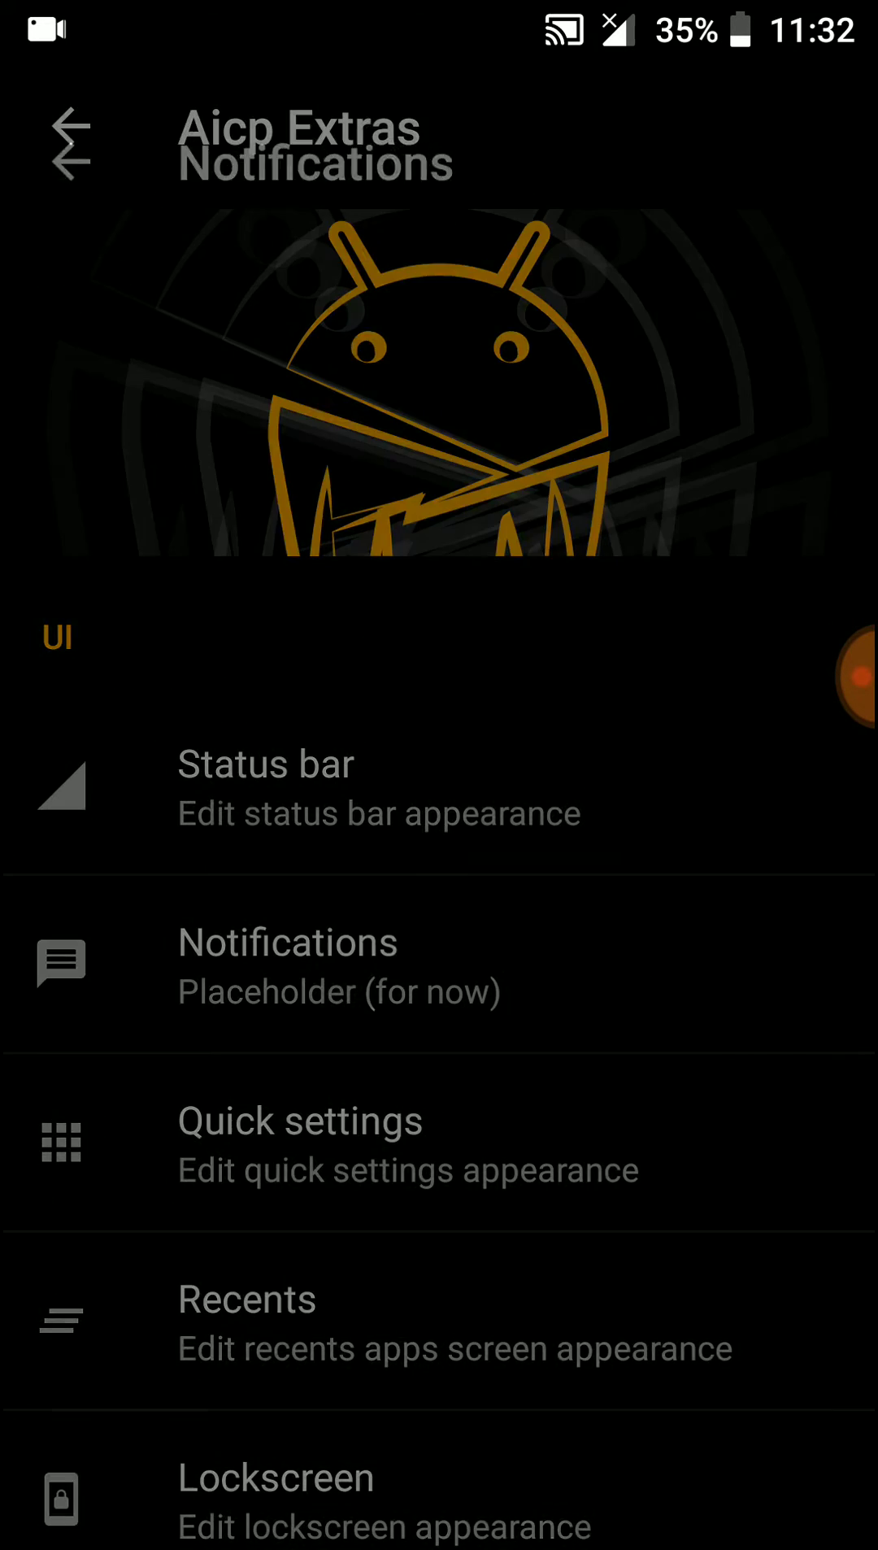
click(300, 1143)
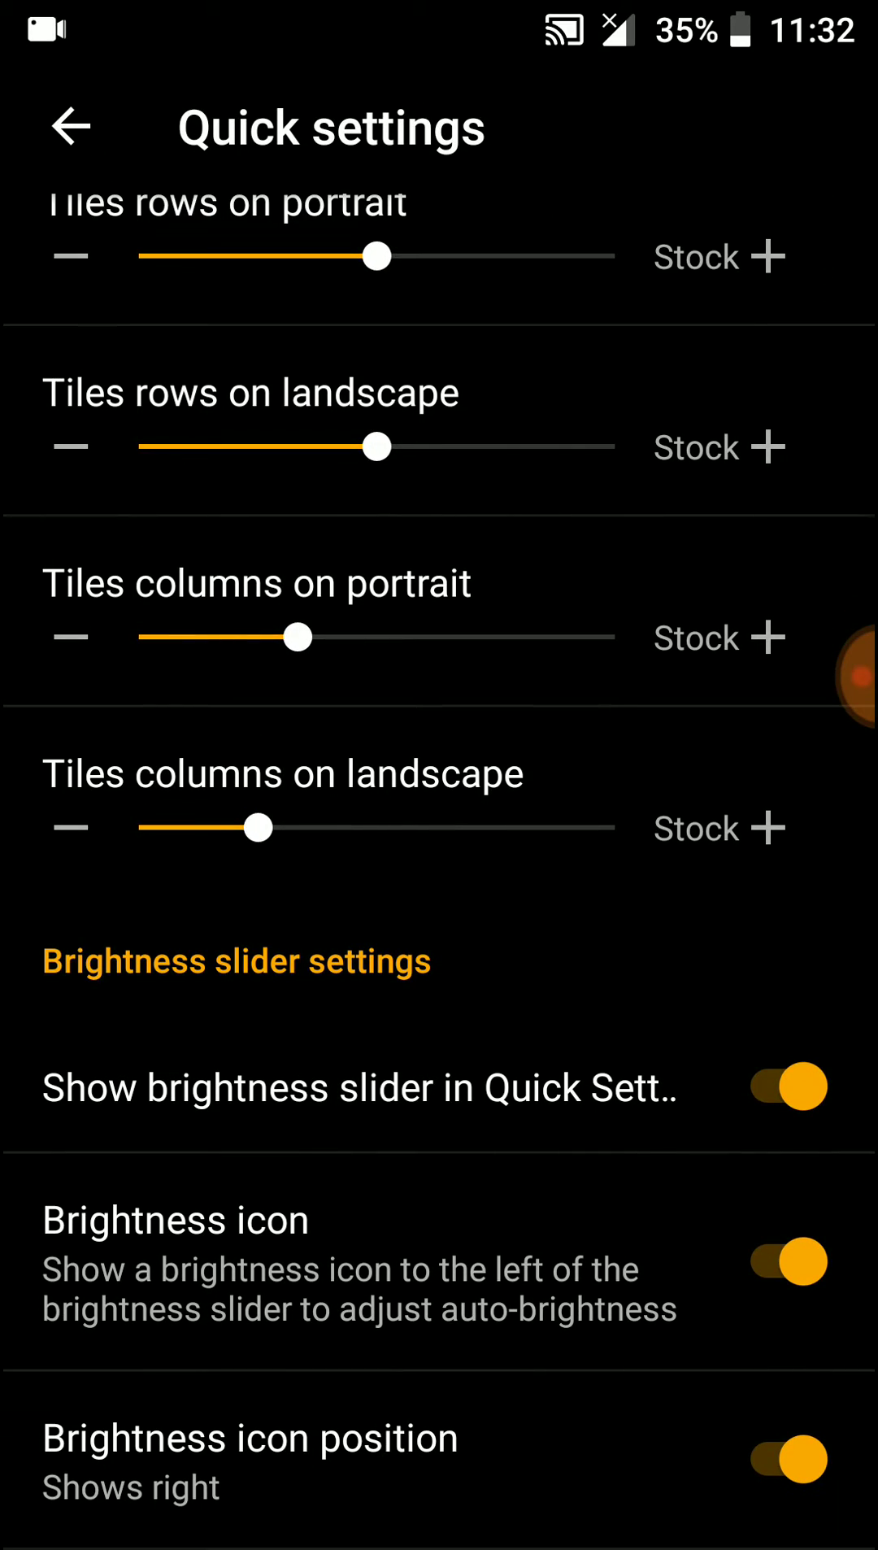
click(70, 127)
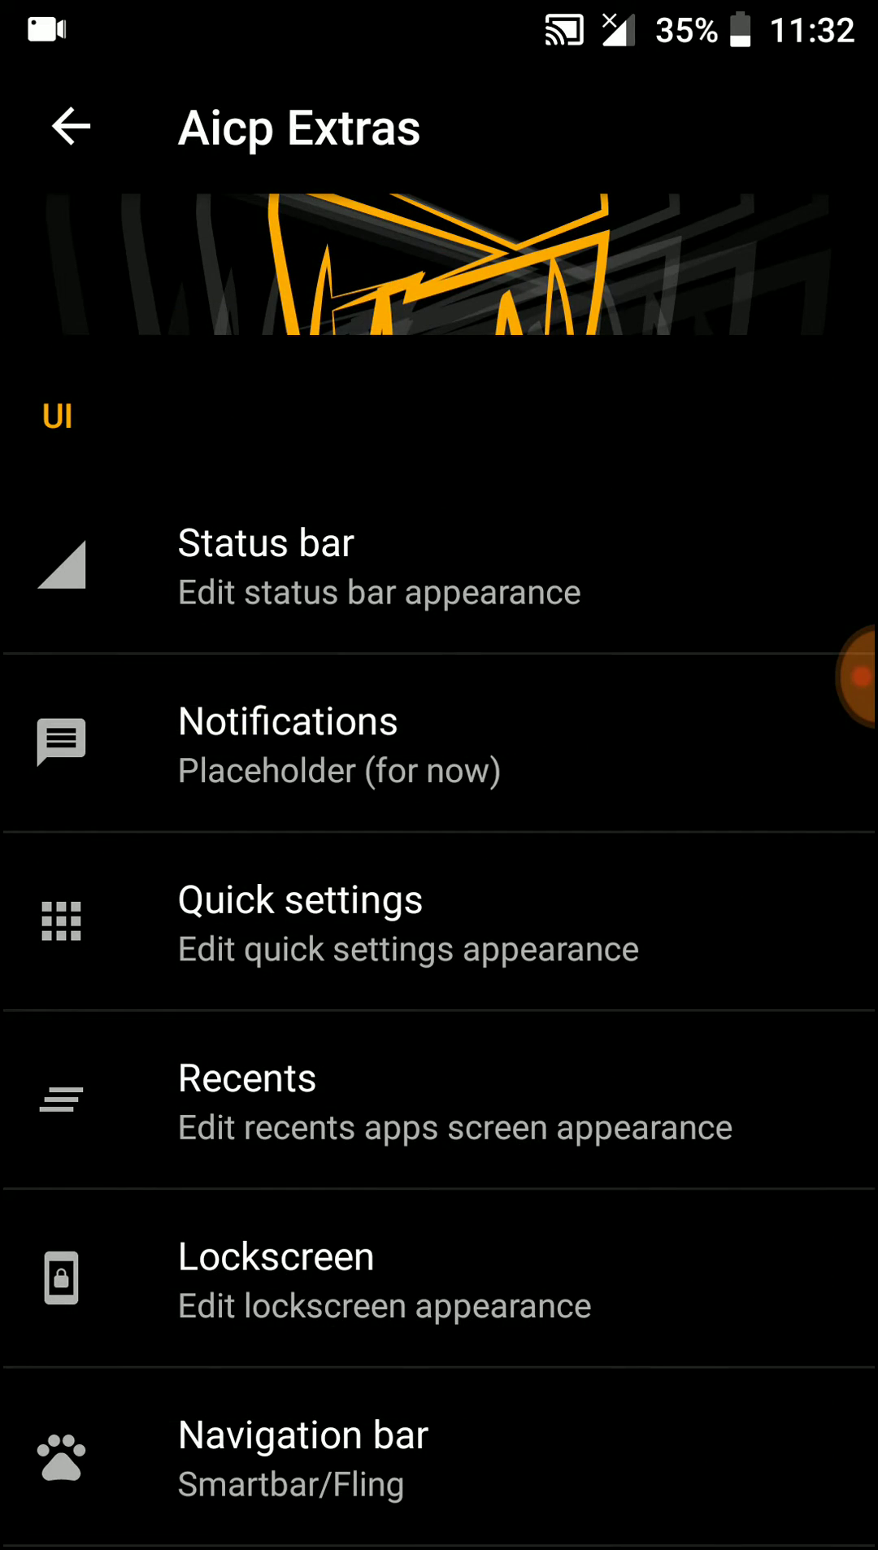
Browse the Lockscreen toggles through fingerprint vibration and return to Aicp Extras.
click(247, 1098)
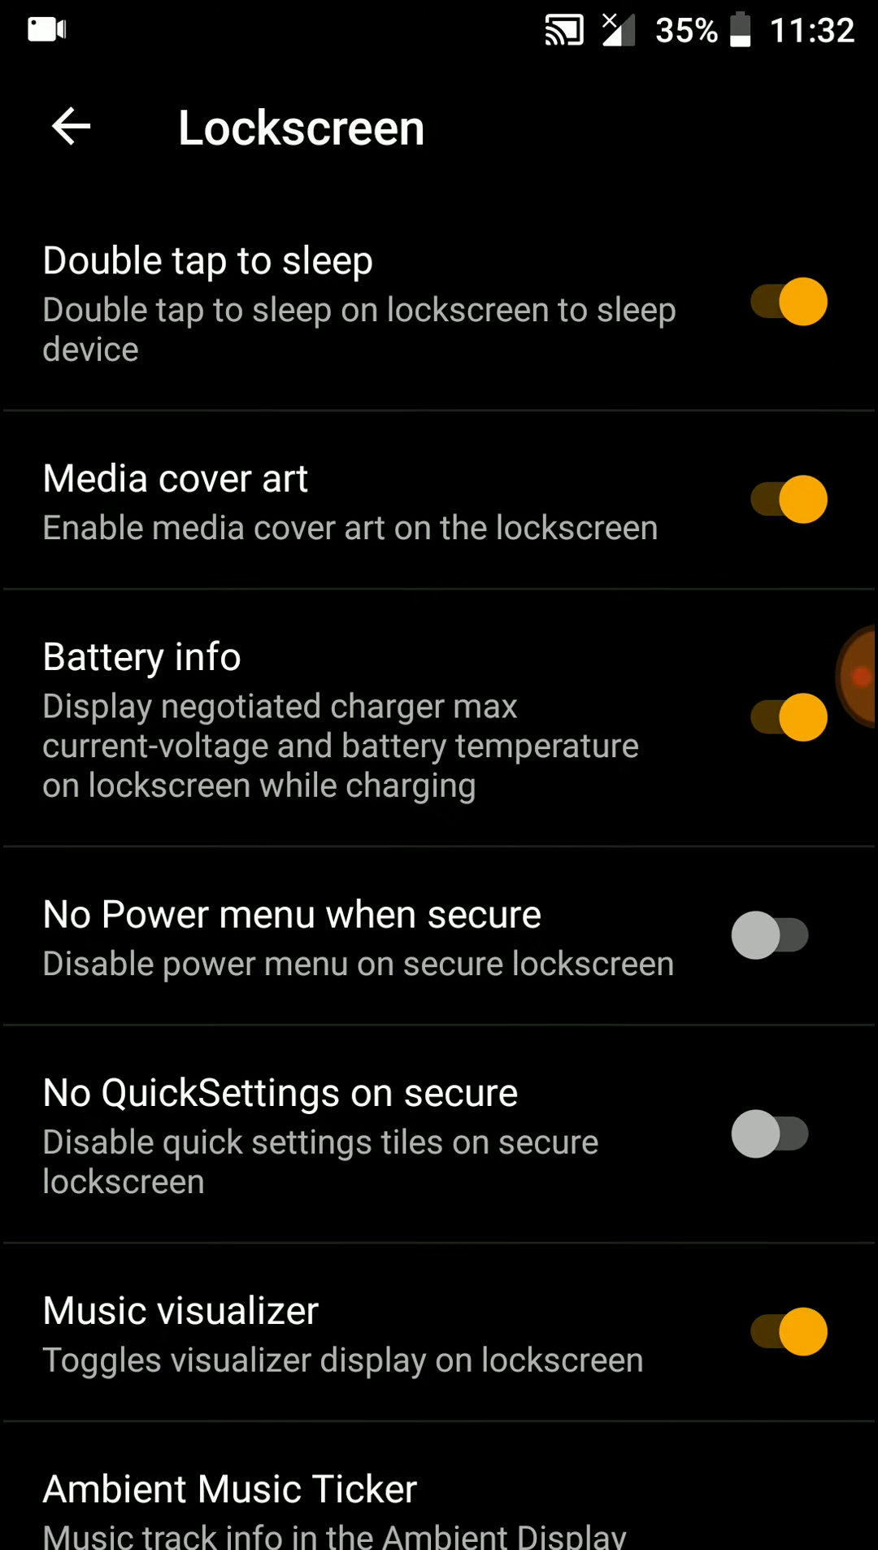
scroll(down, 3)
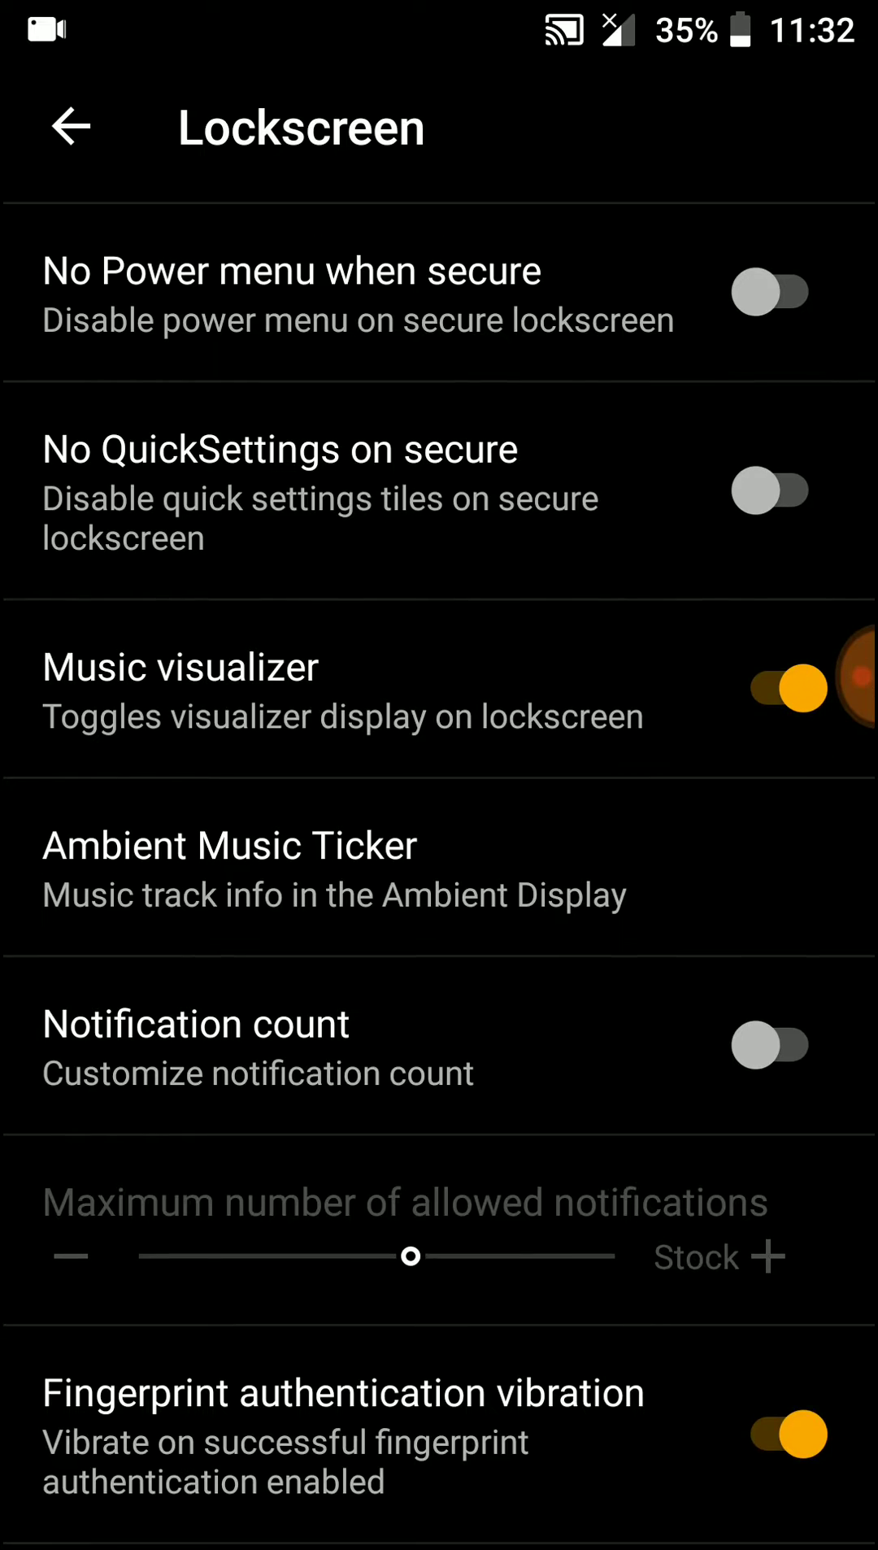
click(70, 127)
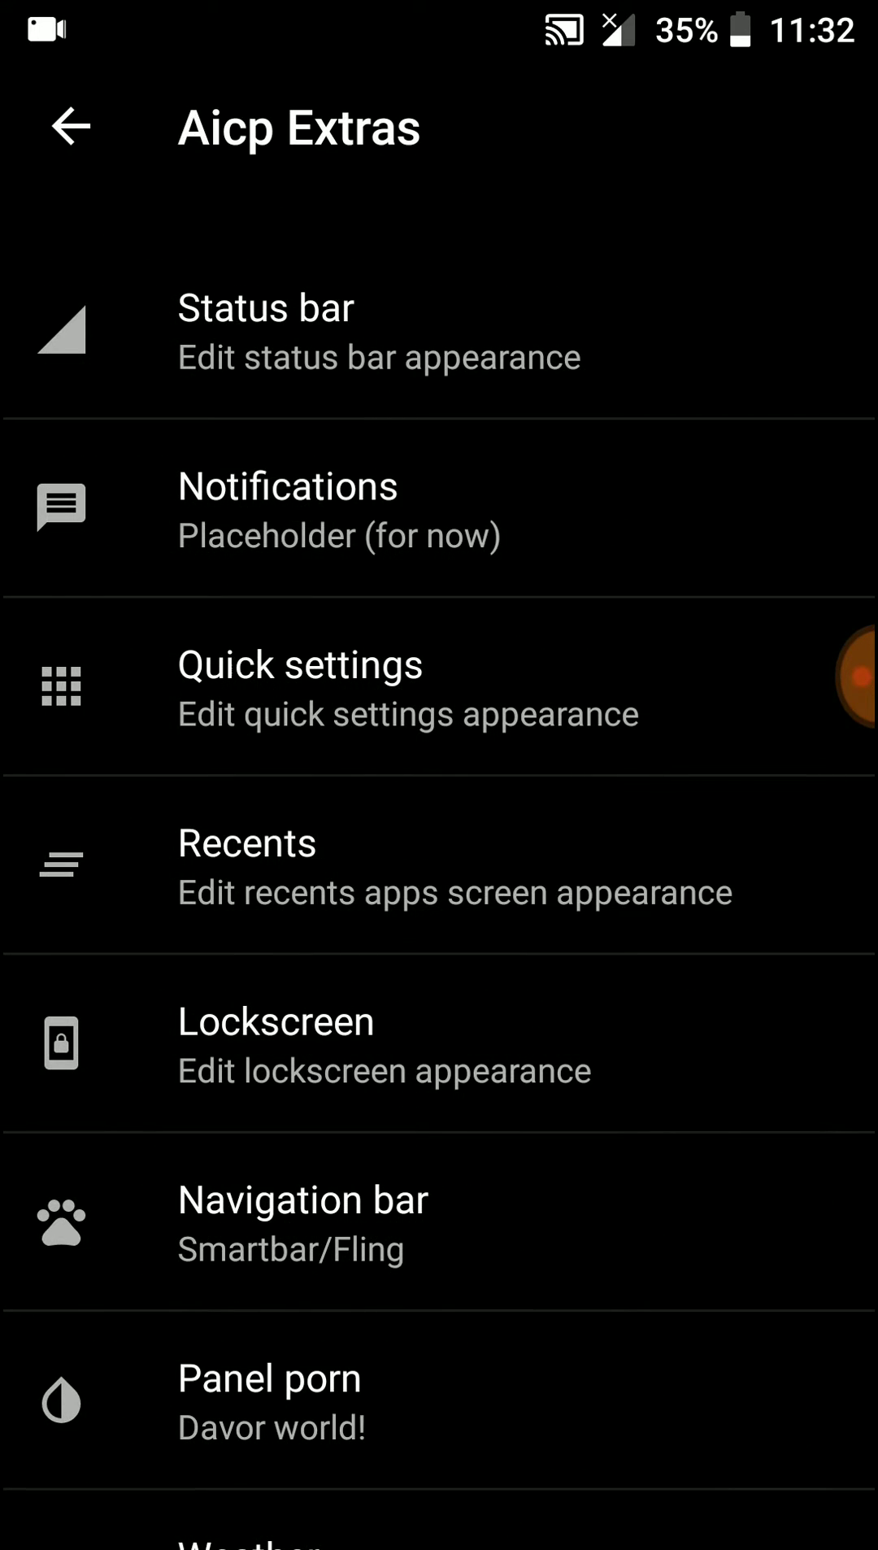
click(303, 1222)
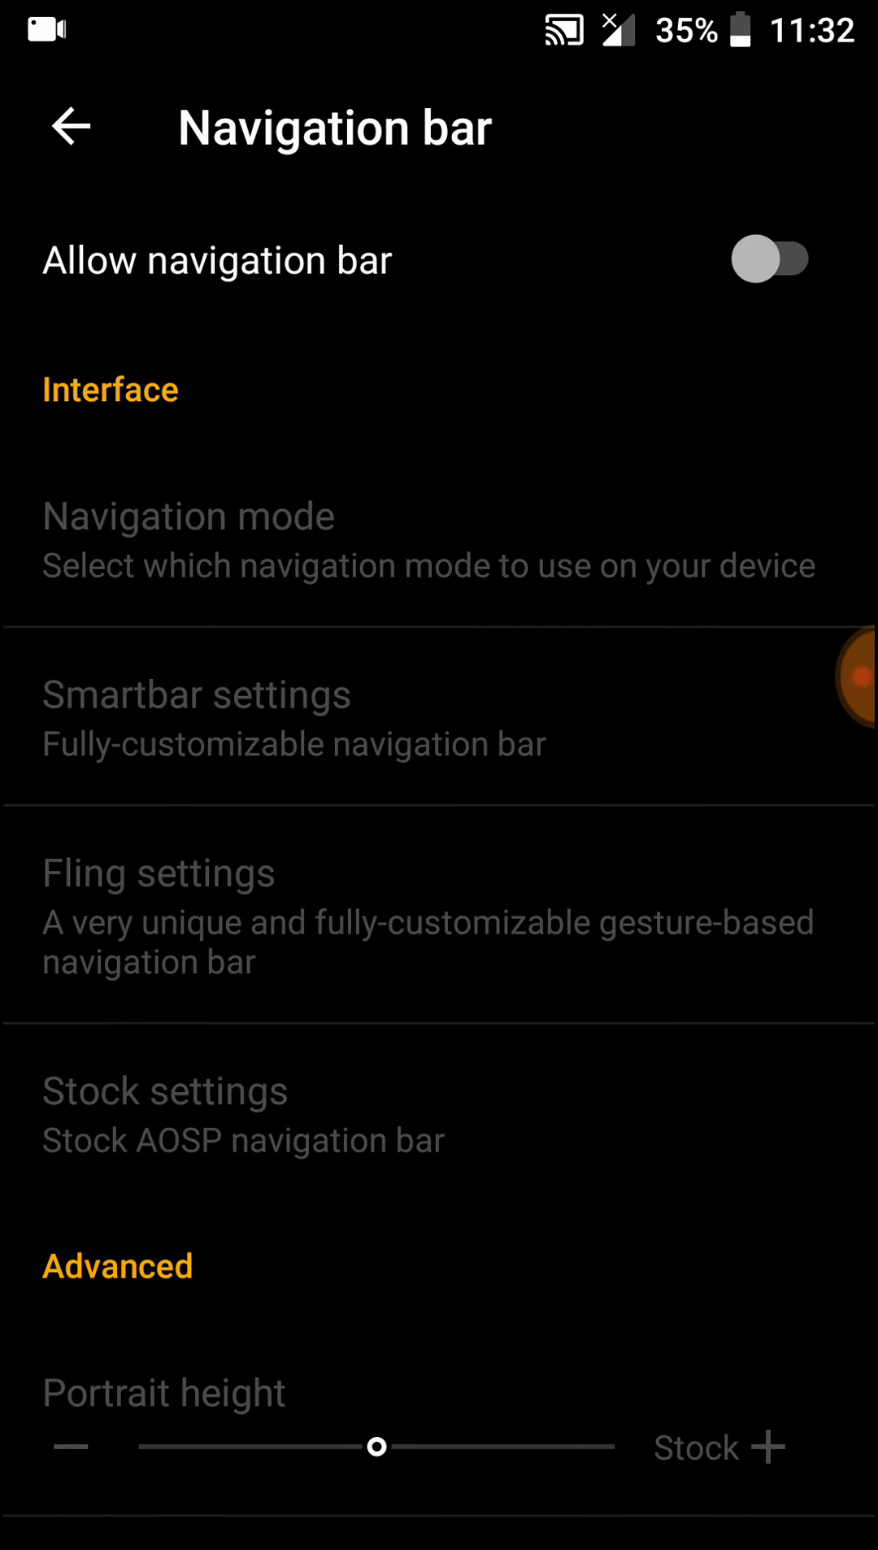
click(70, 127)
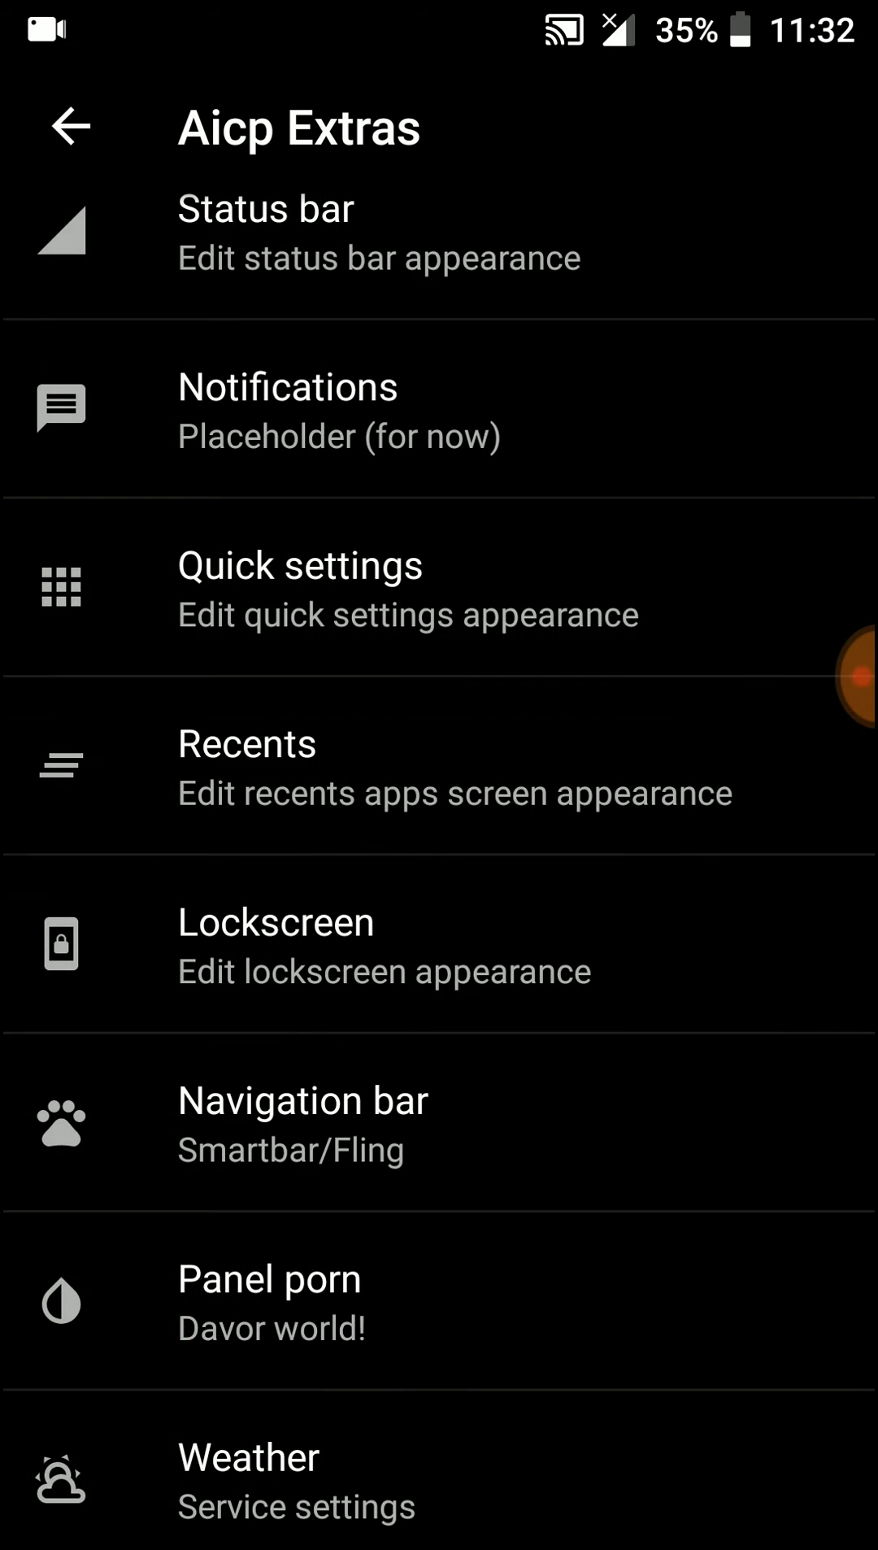
click(269, 1278)
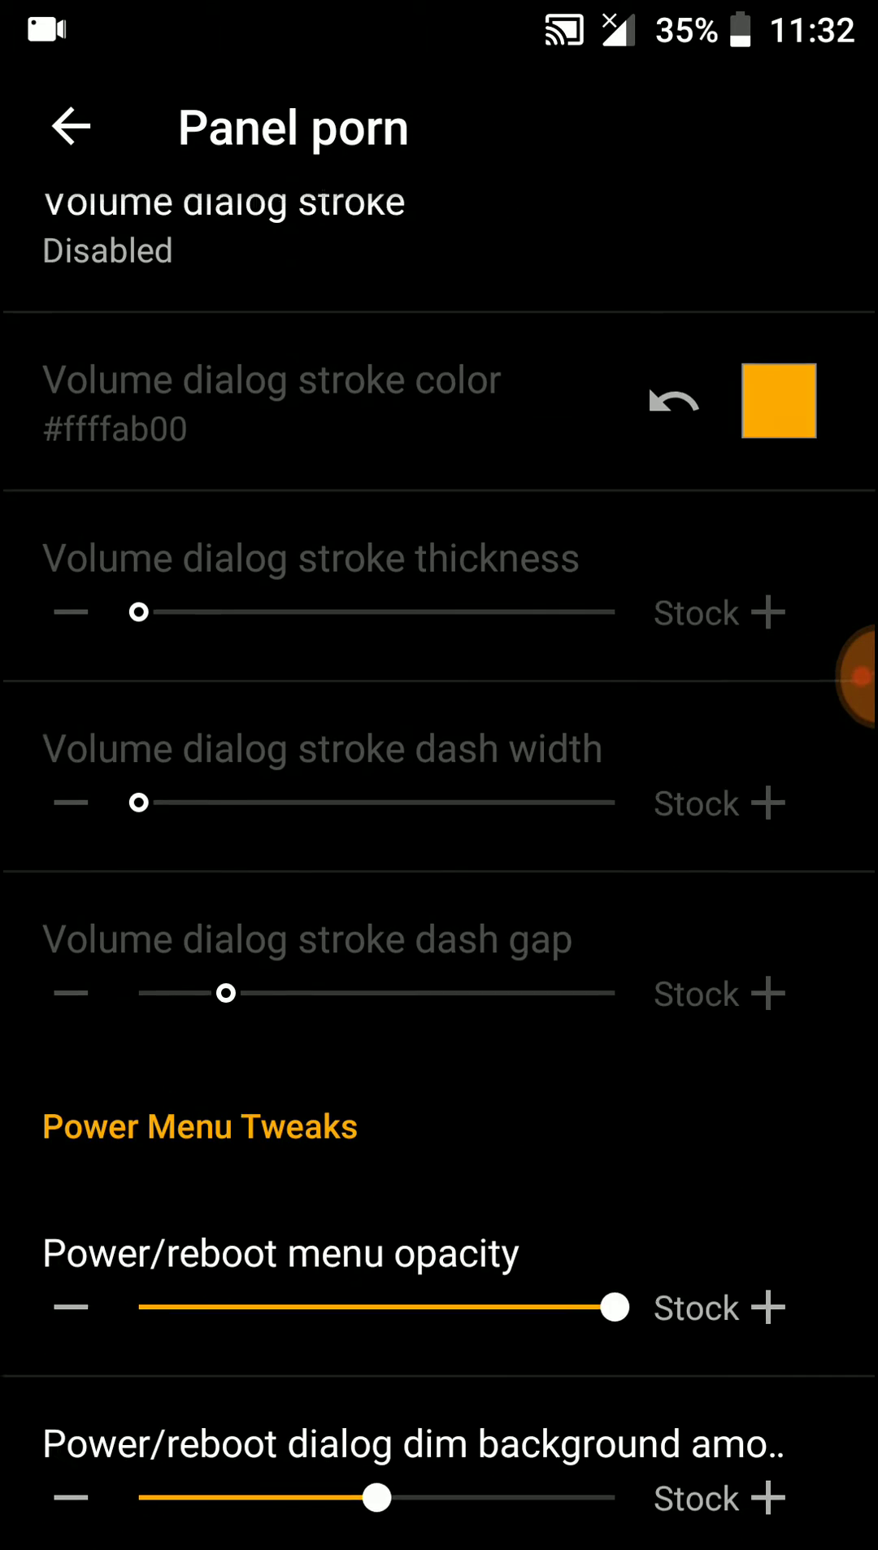
click(70, 127)
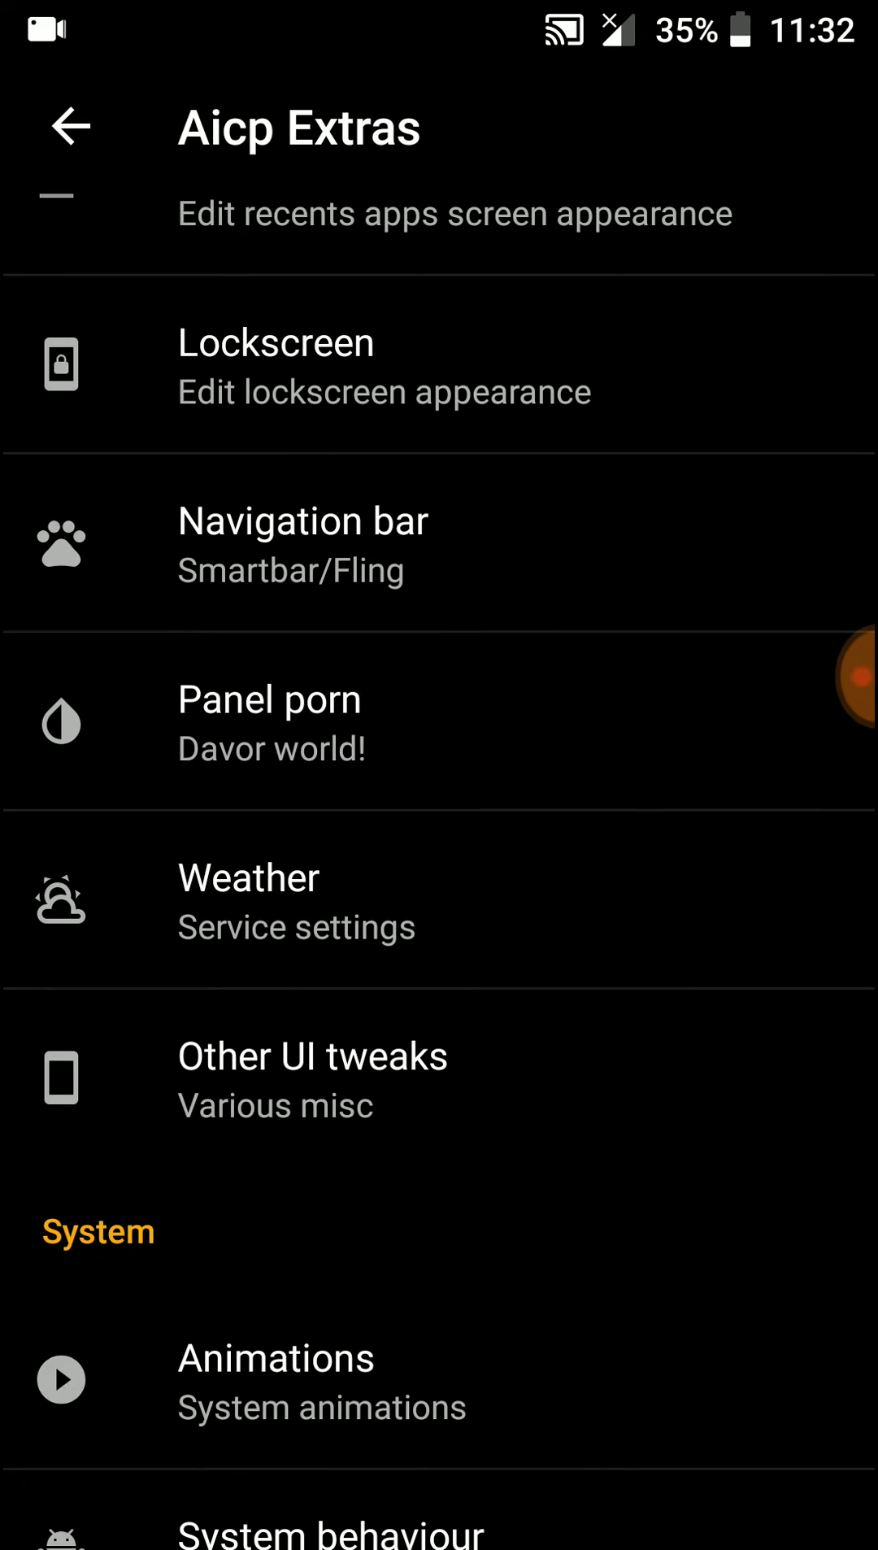
click(312, 1076)
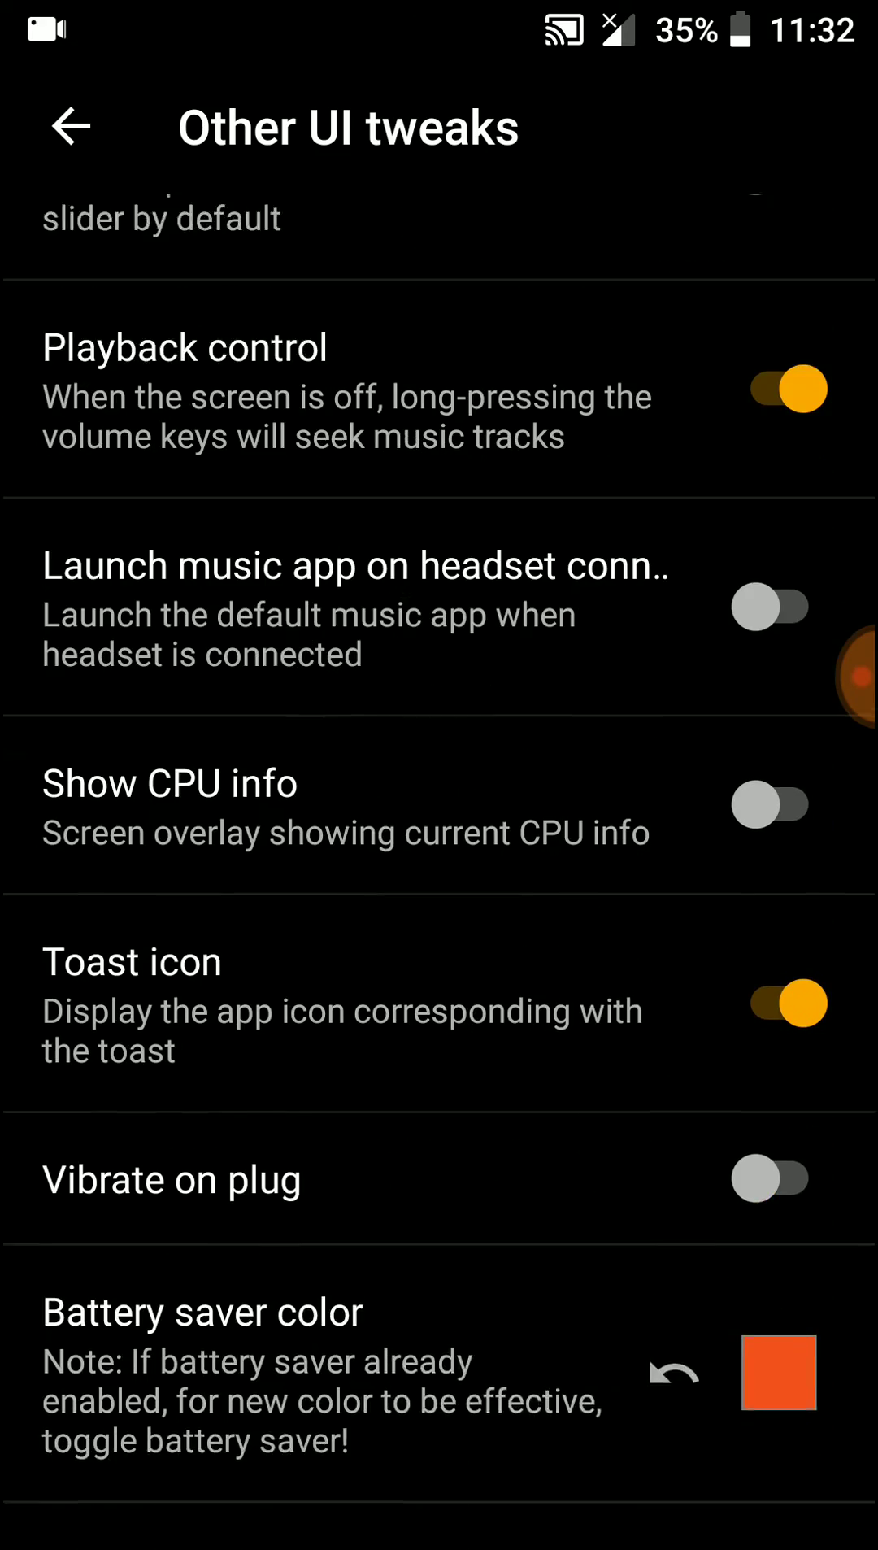
click(70, 127)
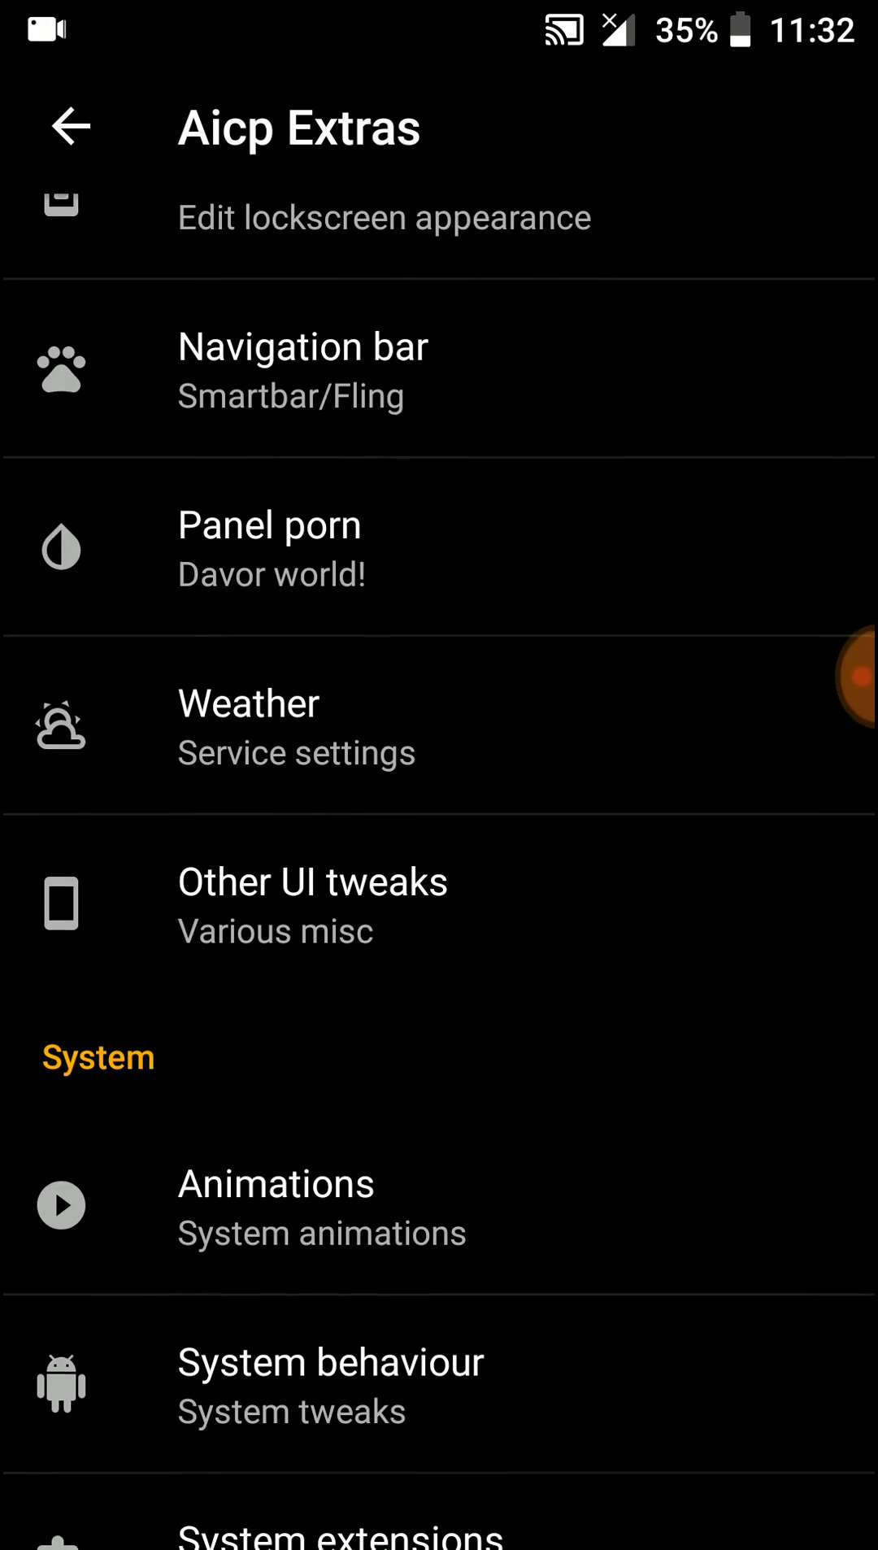
click(312, 902)
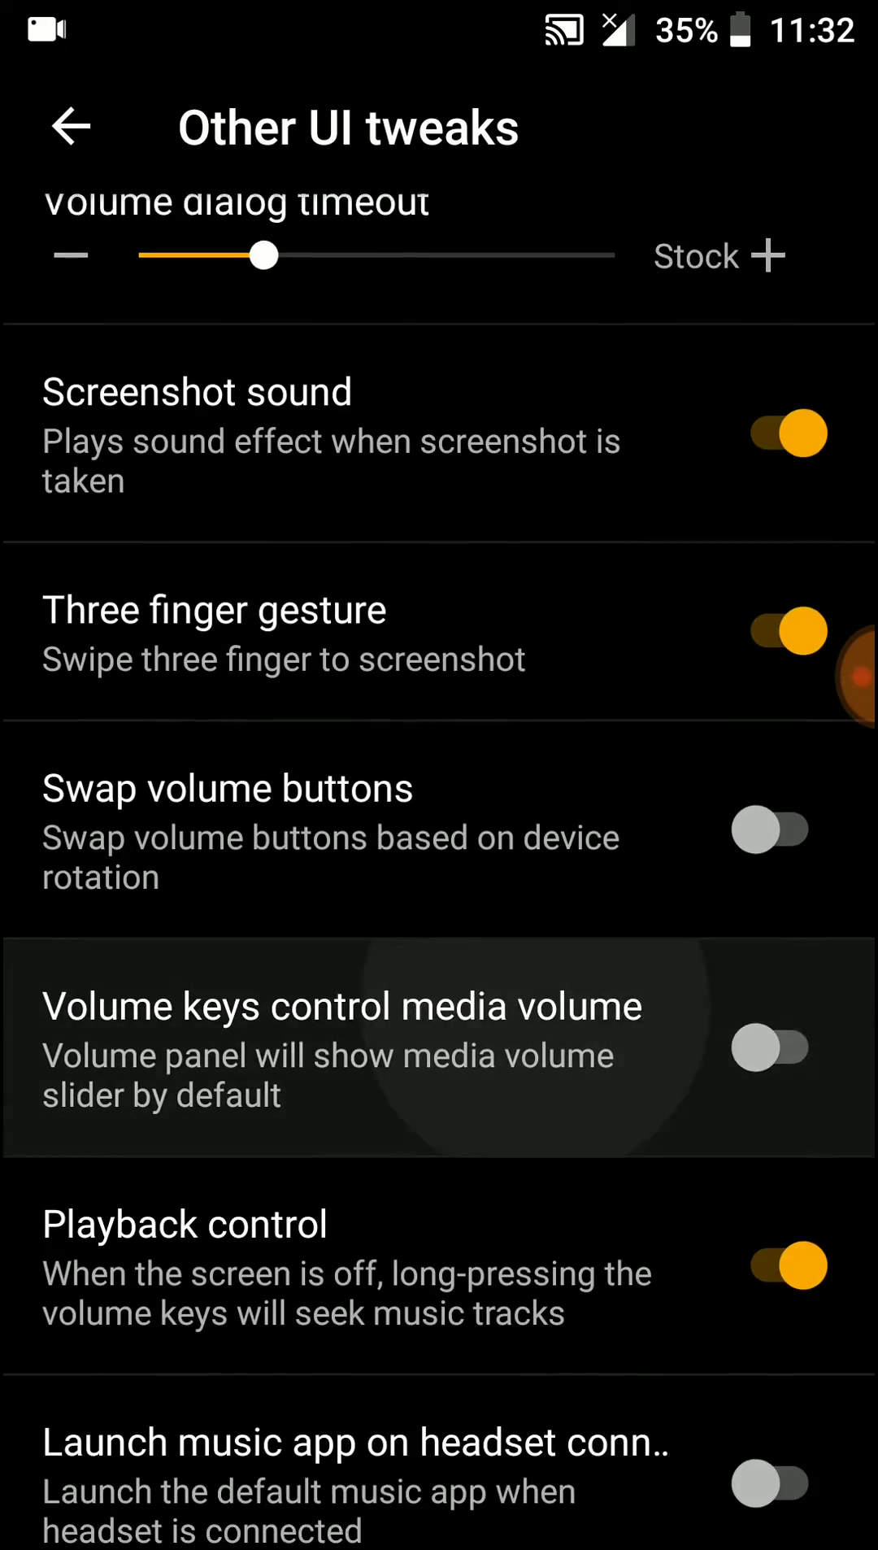
scroll(down, 3)
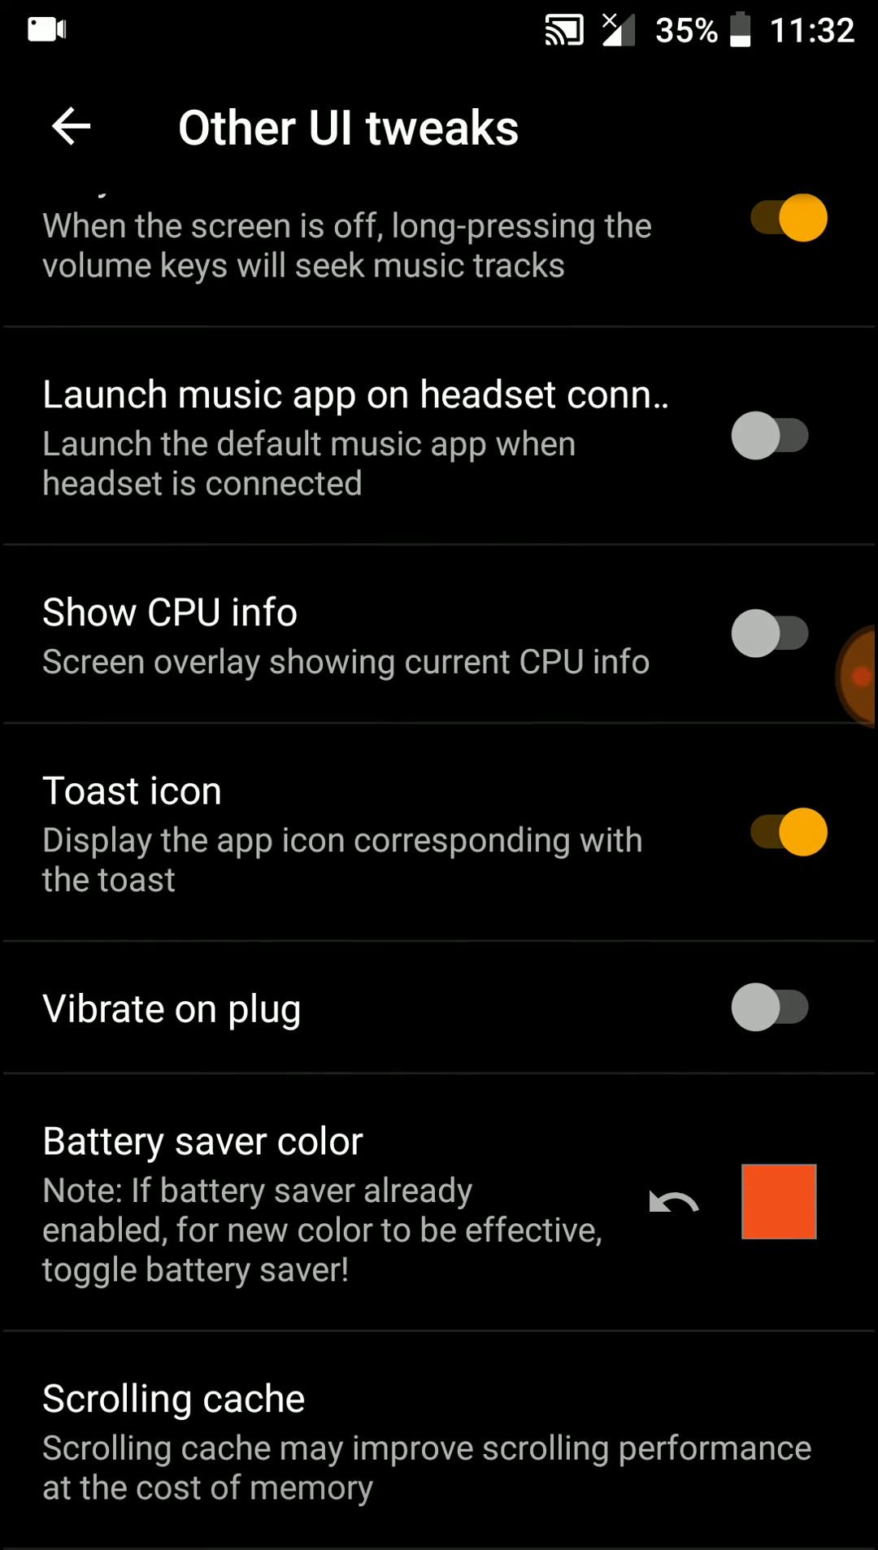
click(70, 127)
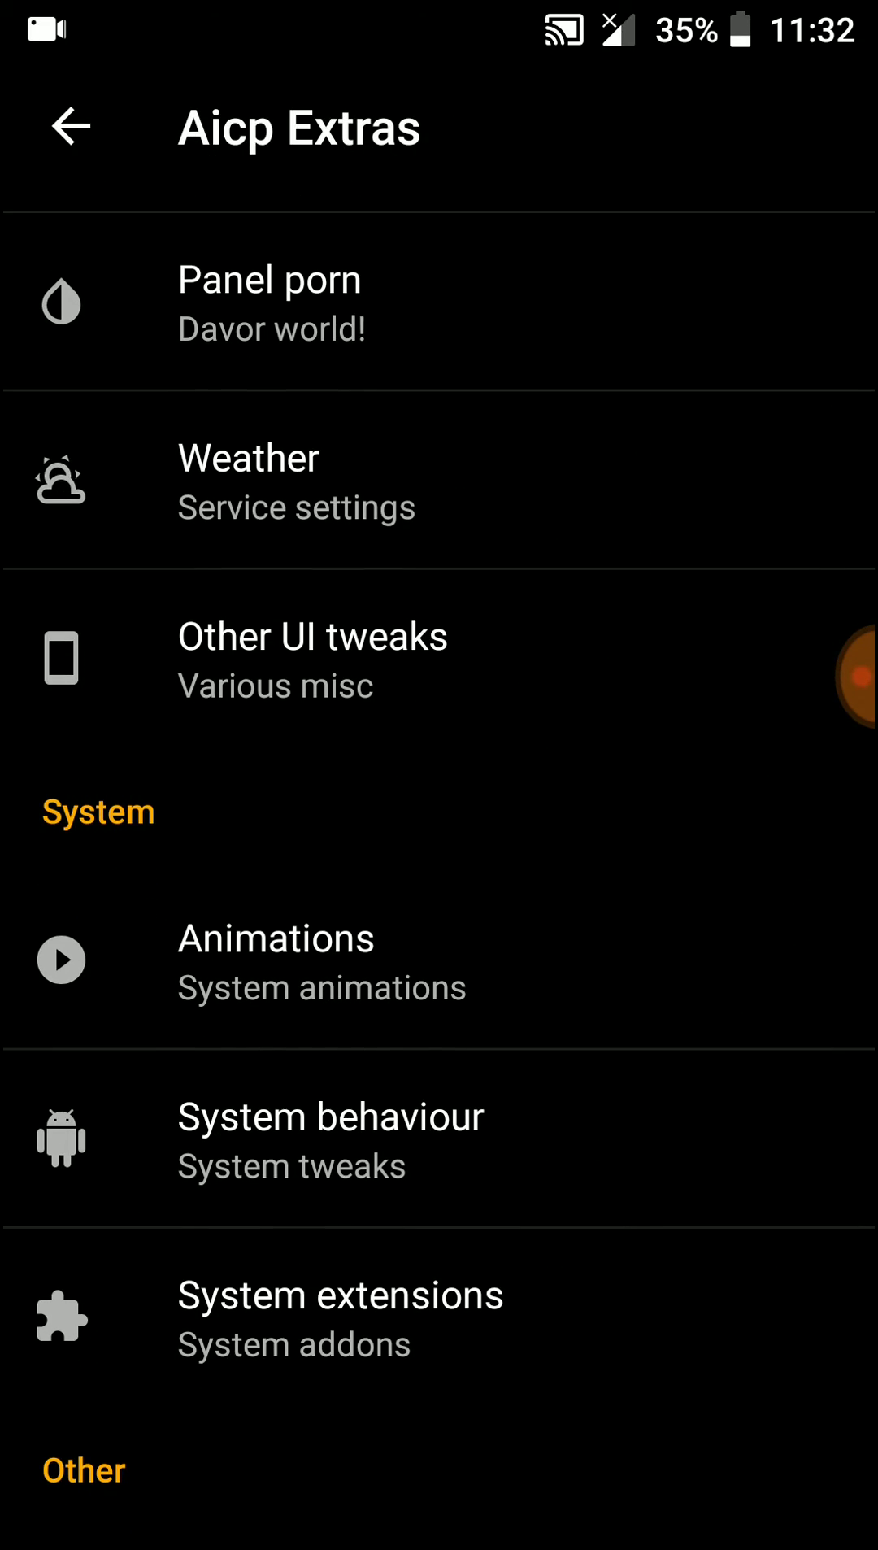
Review System behaviour's SELinux options and return to Aicp Extras.
scroll(down, 3)
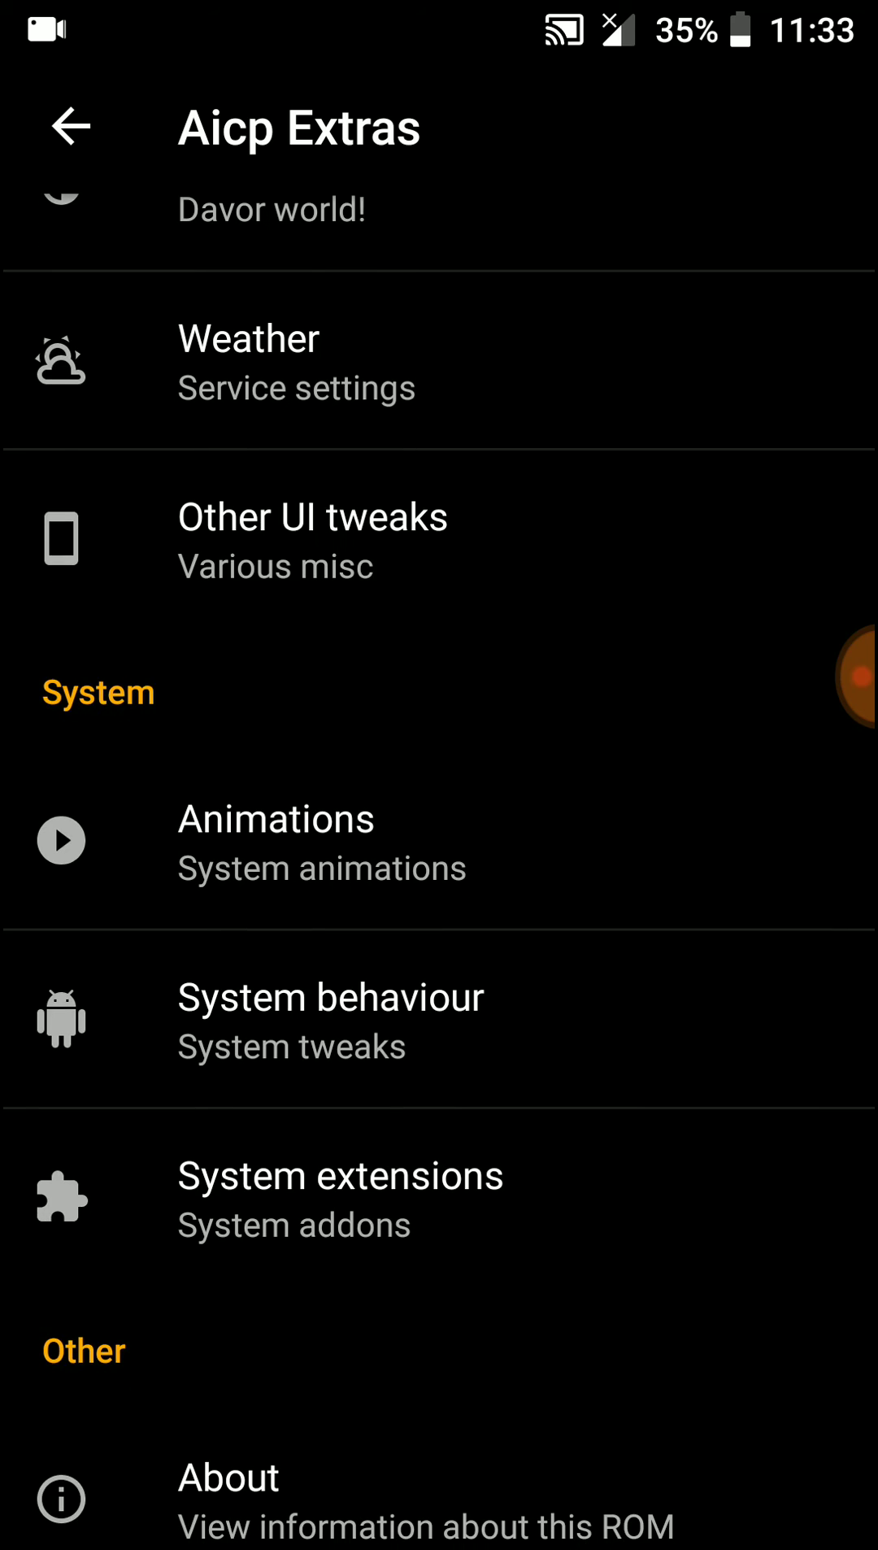
click(330, 1019)
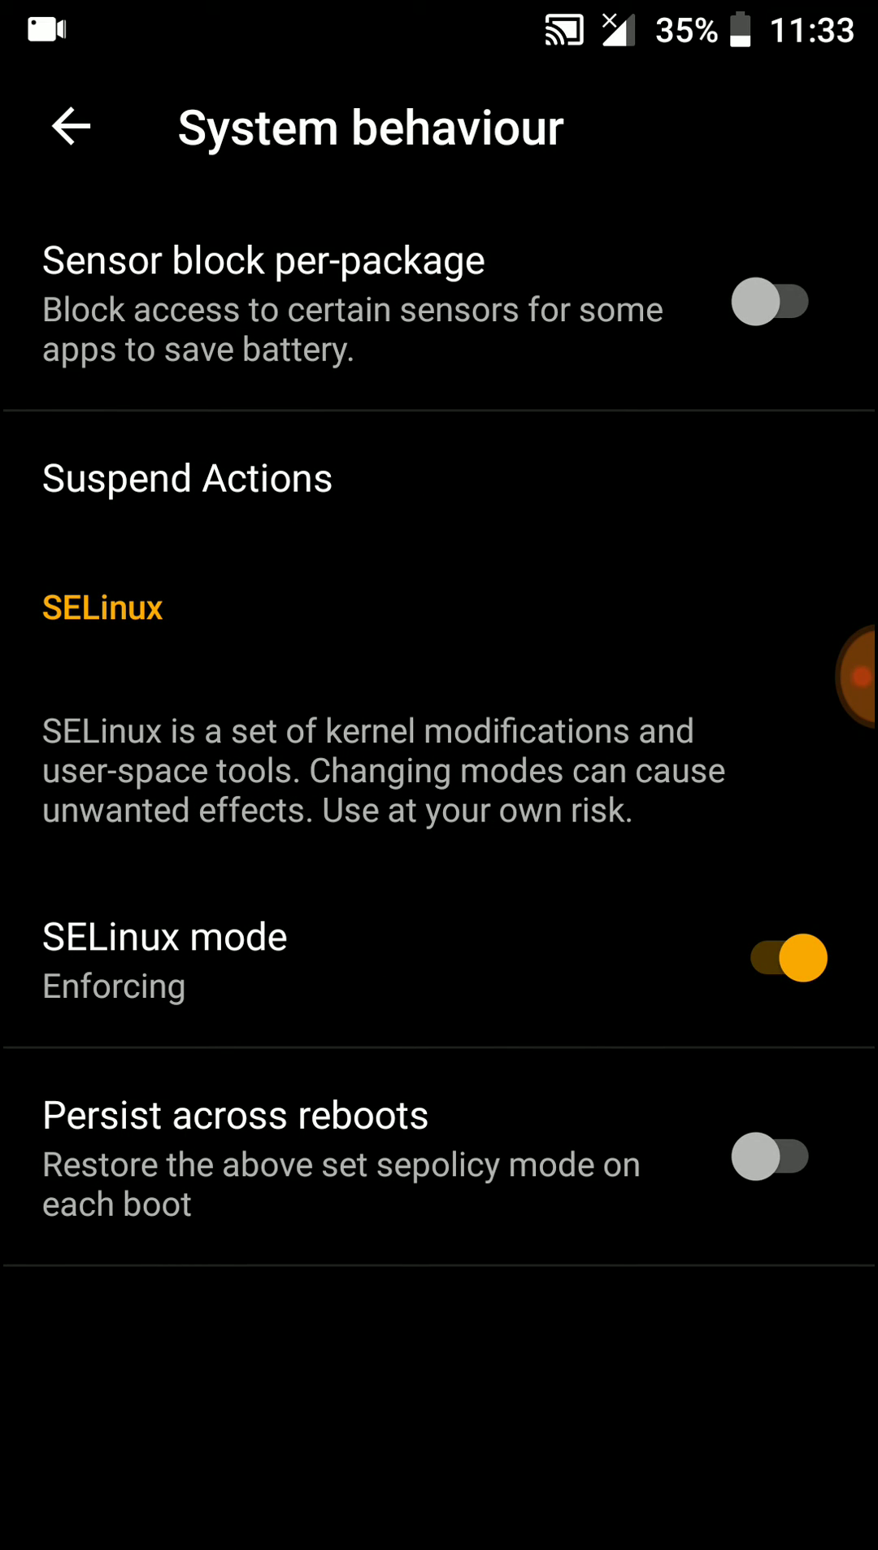
click(71, 126)
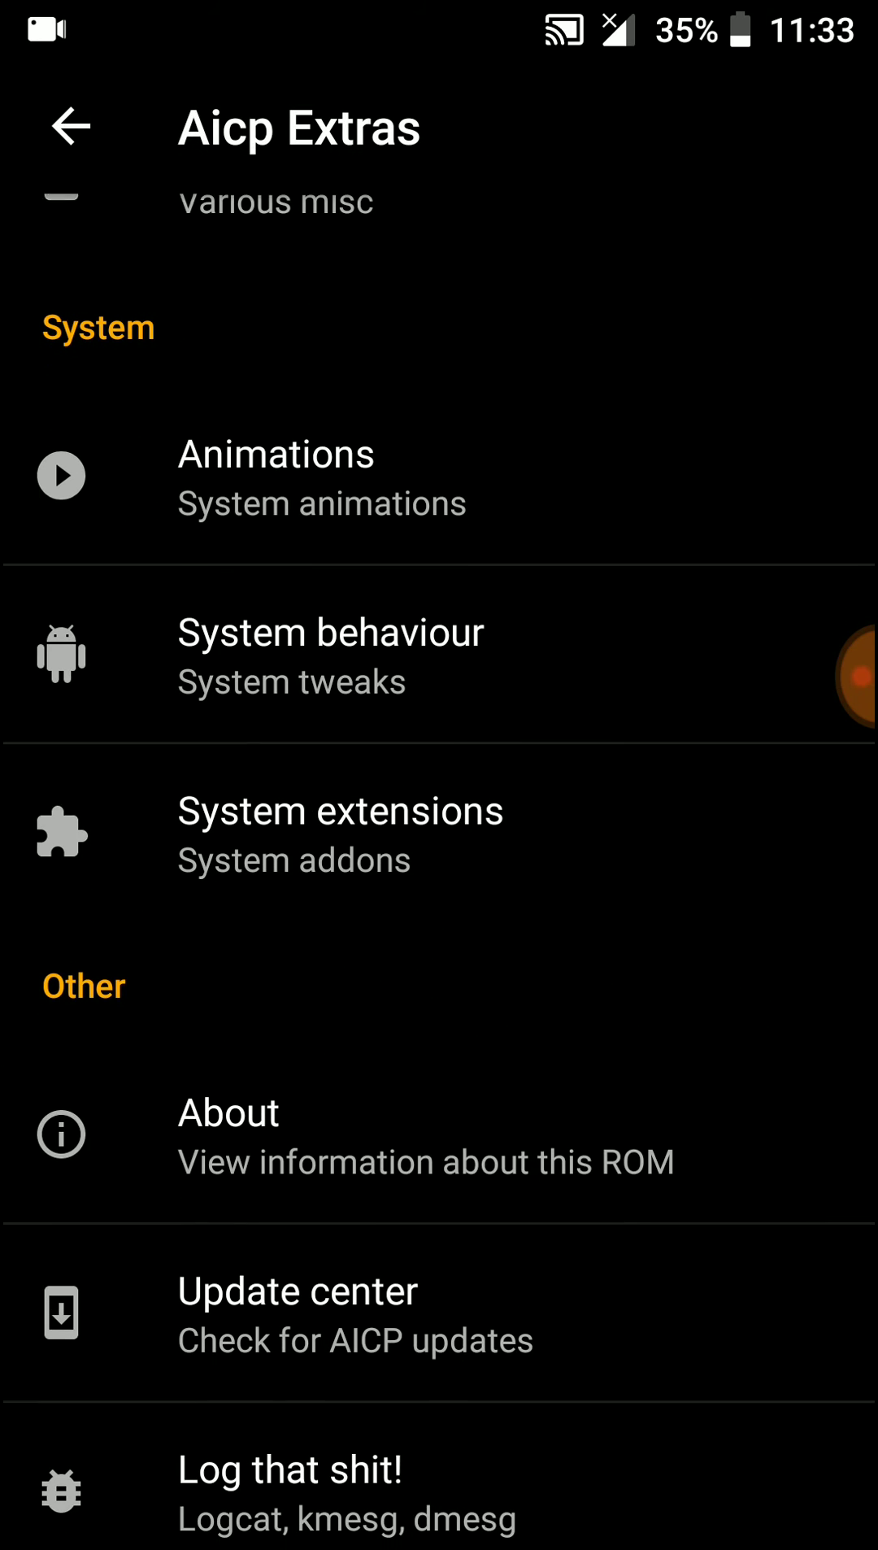
Grant AICP OTA access to photos, media and files from the Update center.
click(296, 1312)
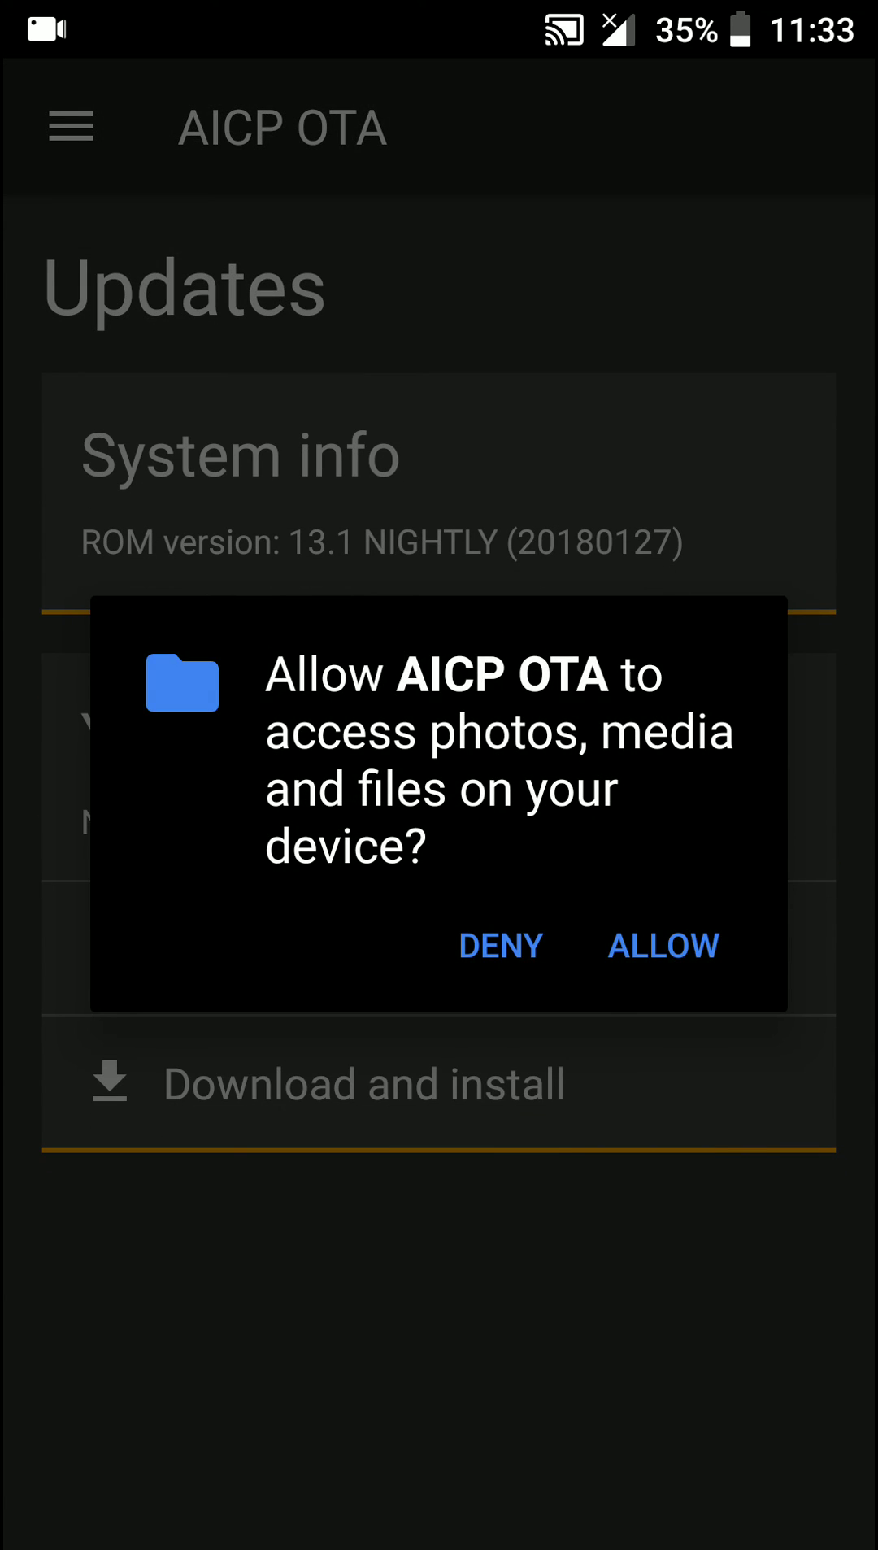
click(662, 947)
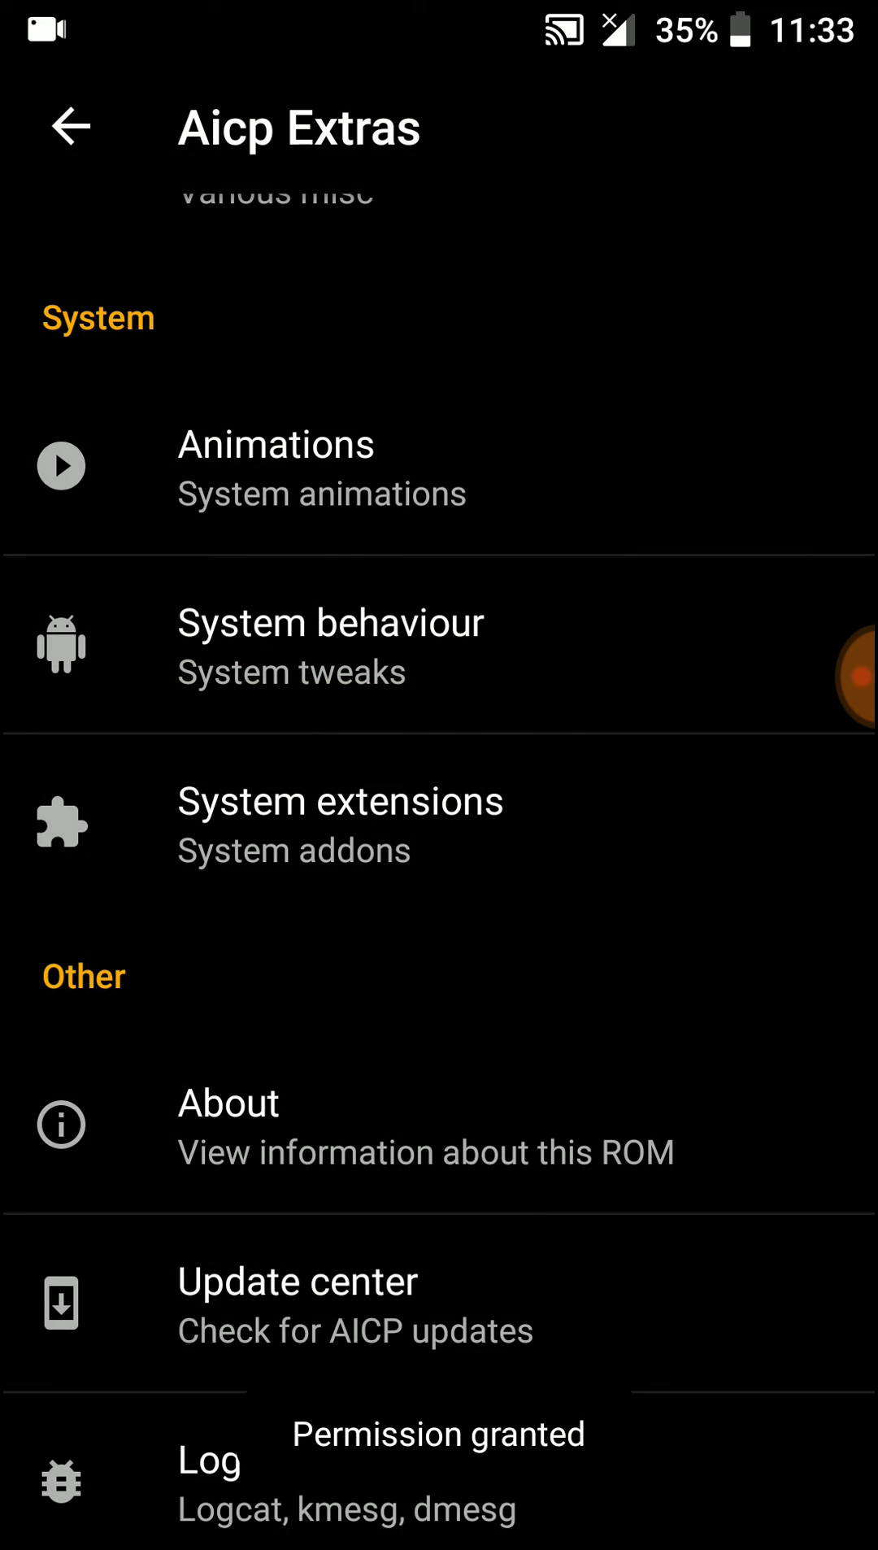